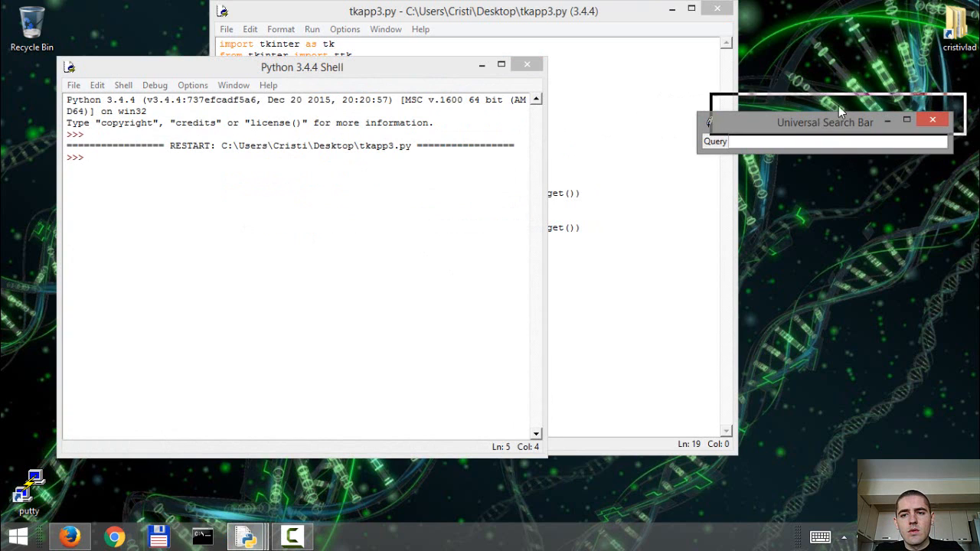
Move the running Universal Search Bar window aside and type test text 'dasdas' into it
drag(825, 122, 826, 117)
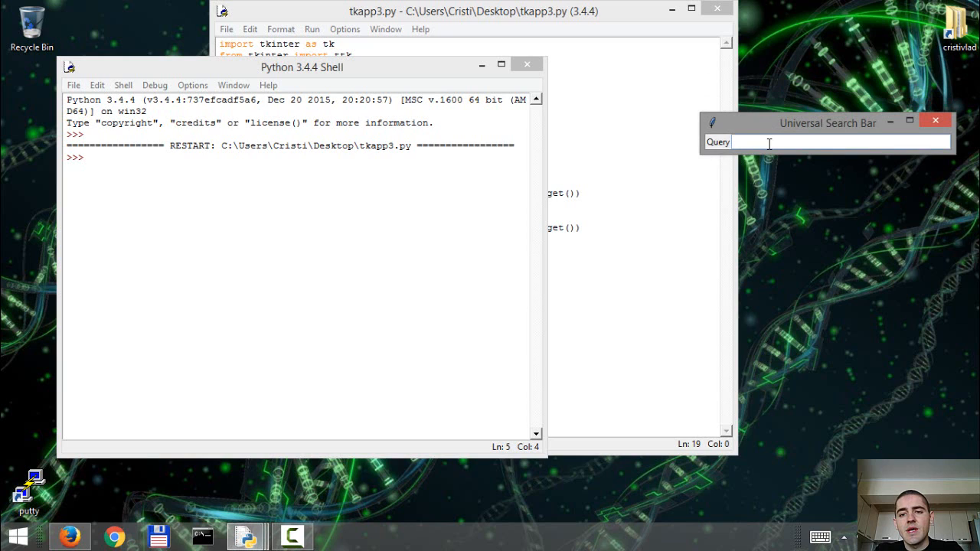
text(dasdasdasads)
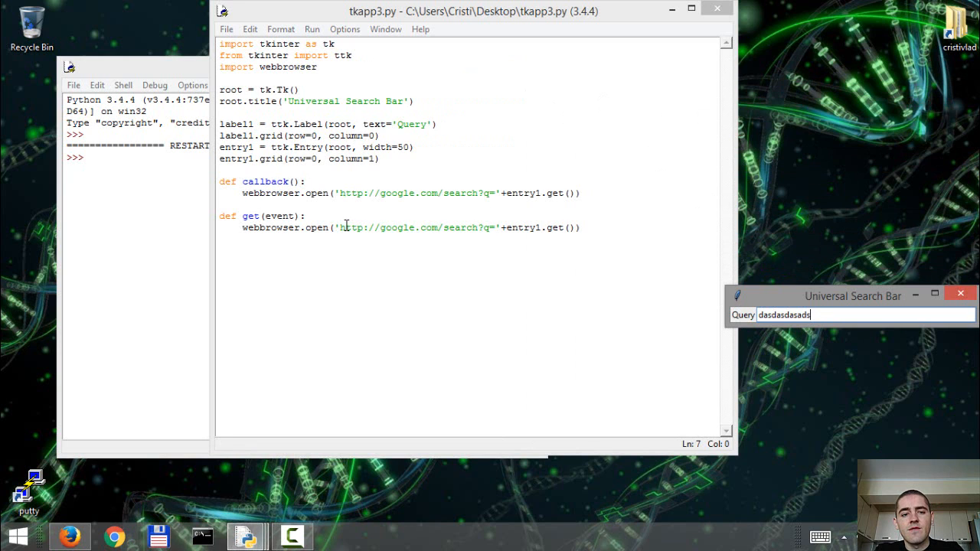
mouse_move(827, 303)
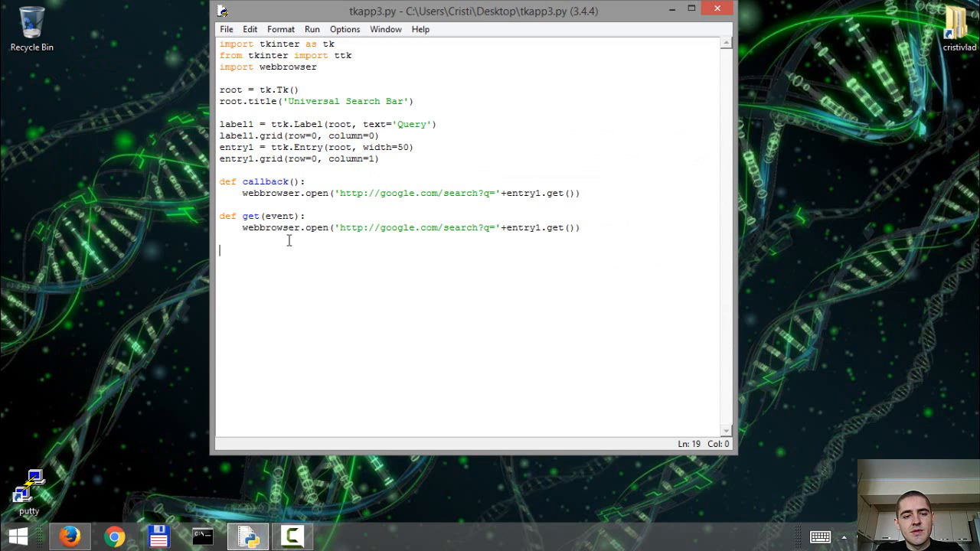
Start line 19 with MyButton1 = ttk.Button(root
text(M)
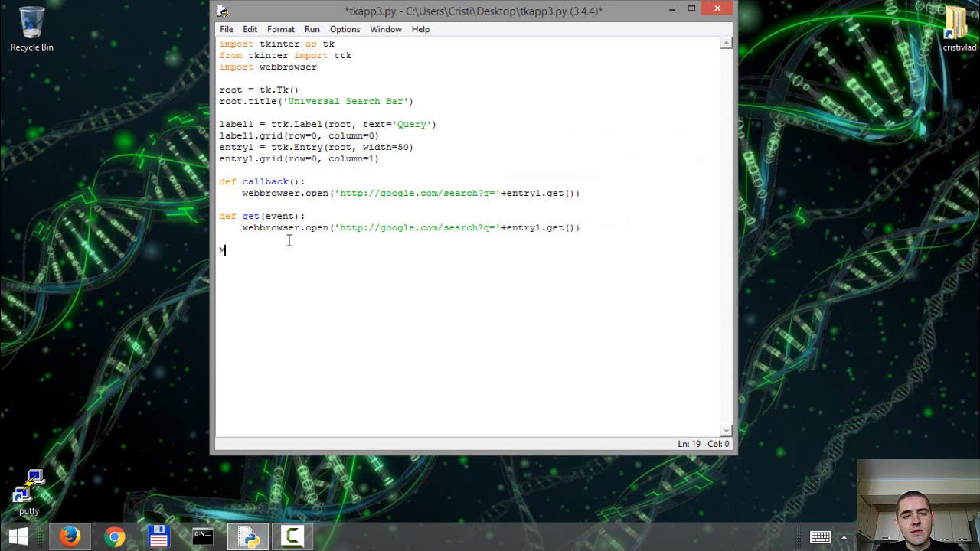
text(yButto)
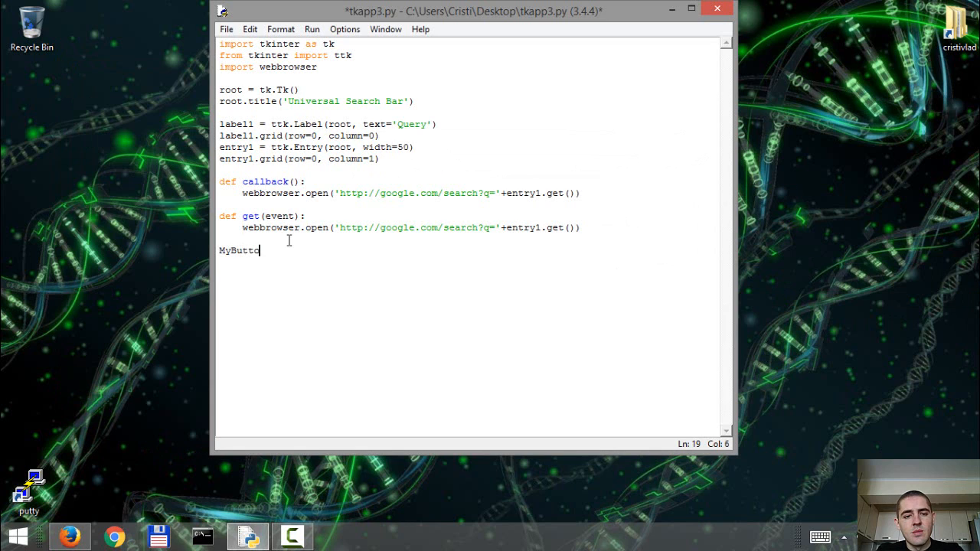
text(n1)
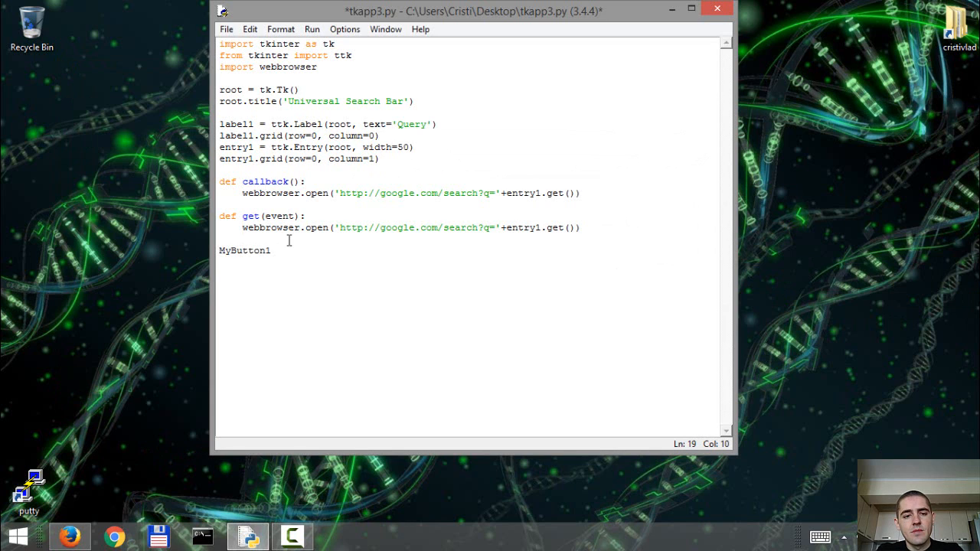
text(= t)
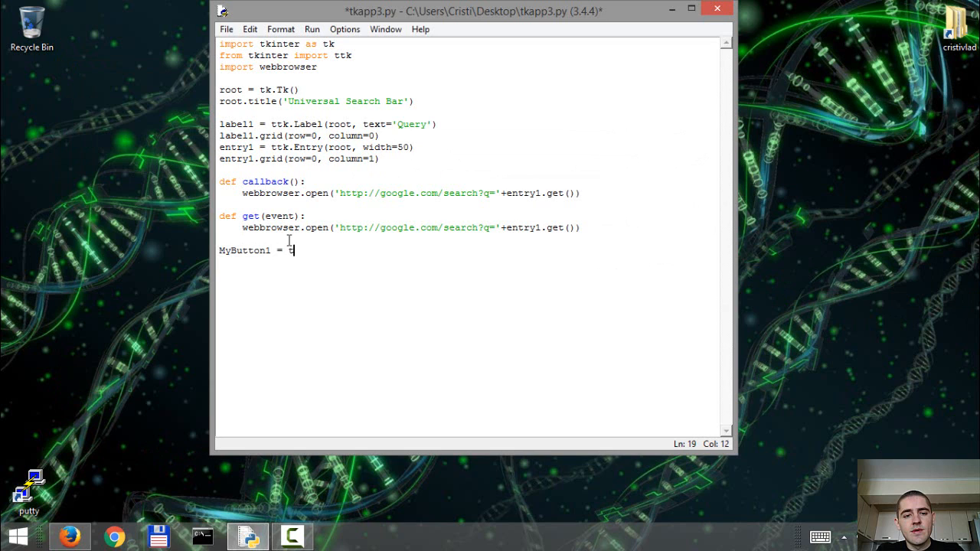
text(t)
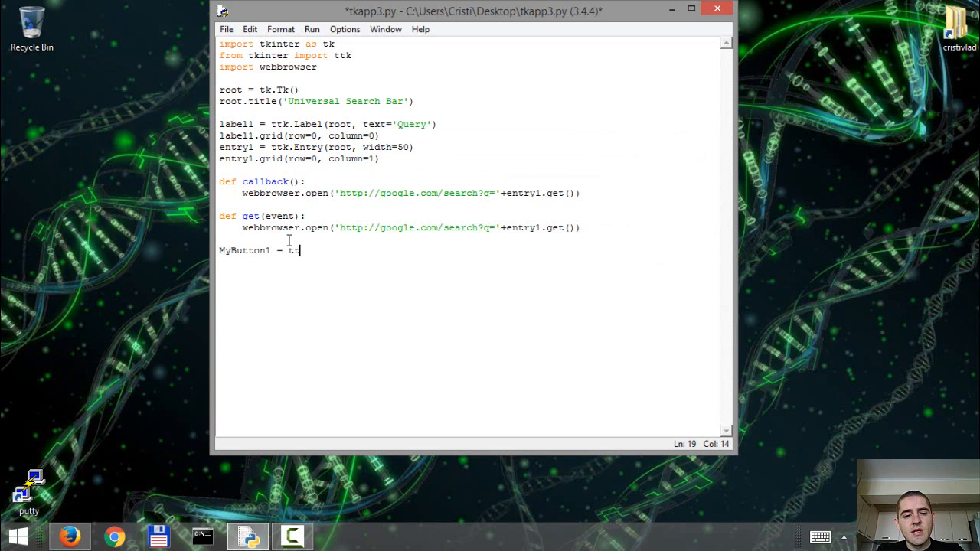
text(.M)
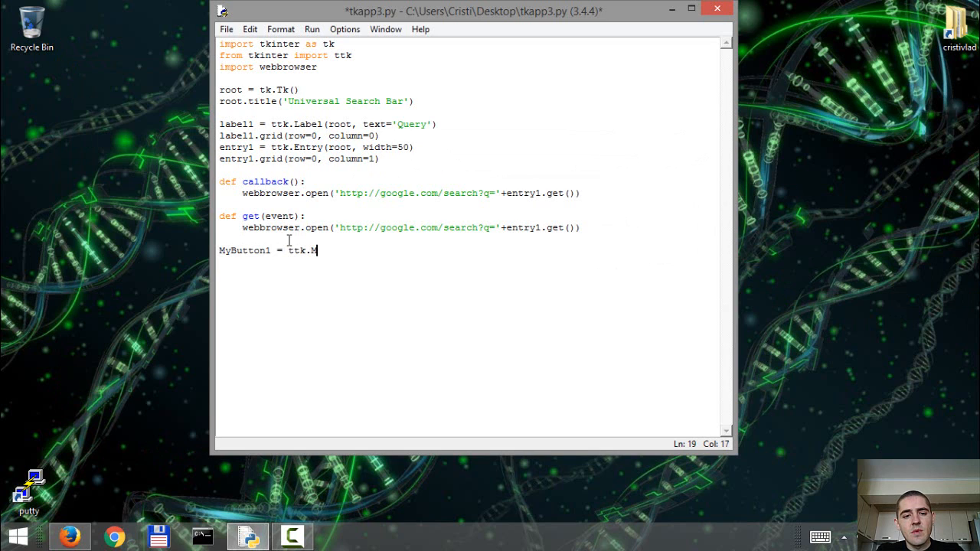
text(bu)
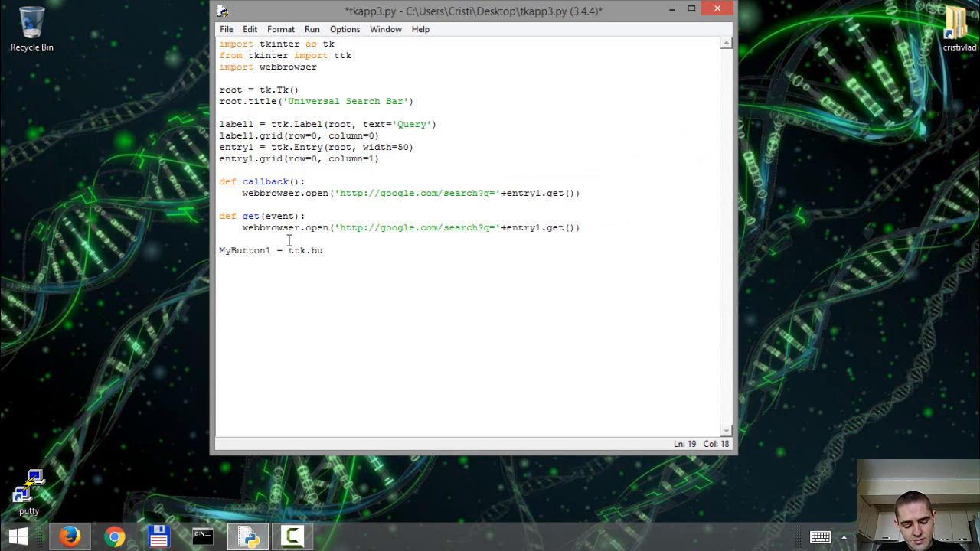
text(B)
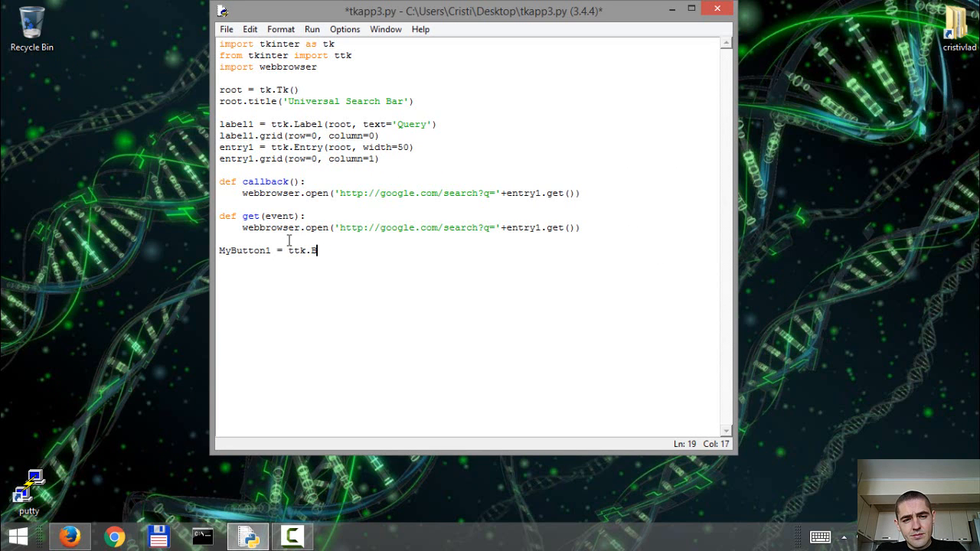
text(utton()
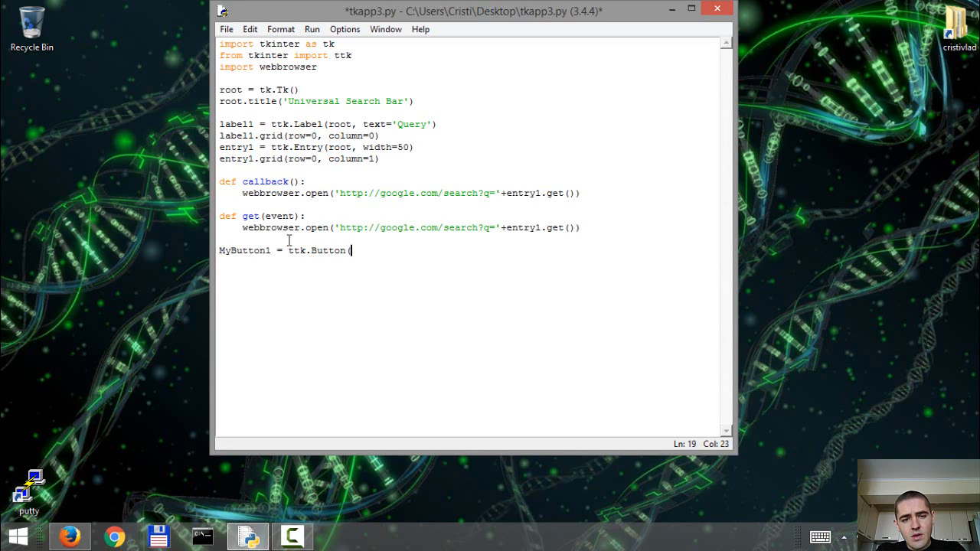
text(root,)
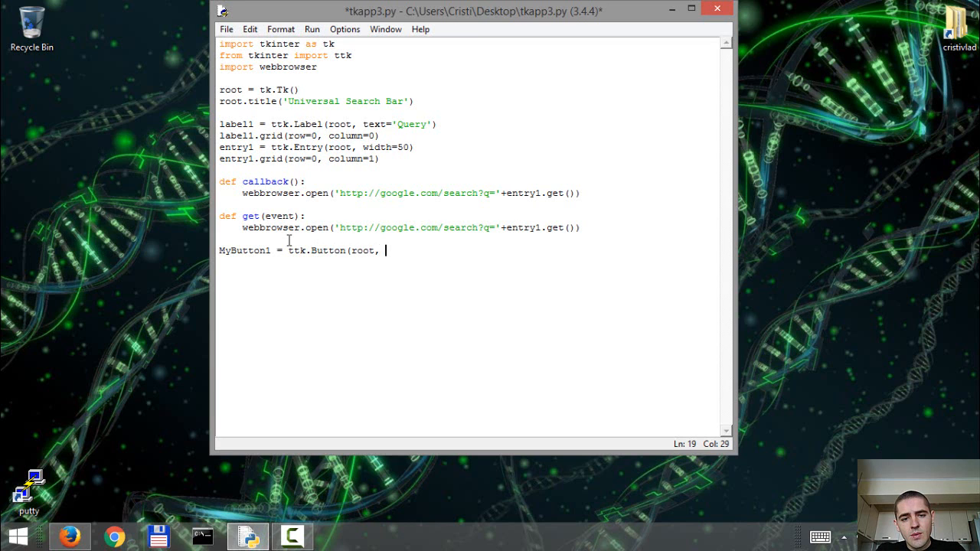
Give the button text='Search', width=10 and command=callback
text(text=')
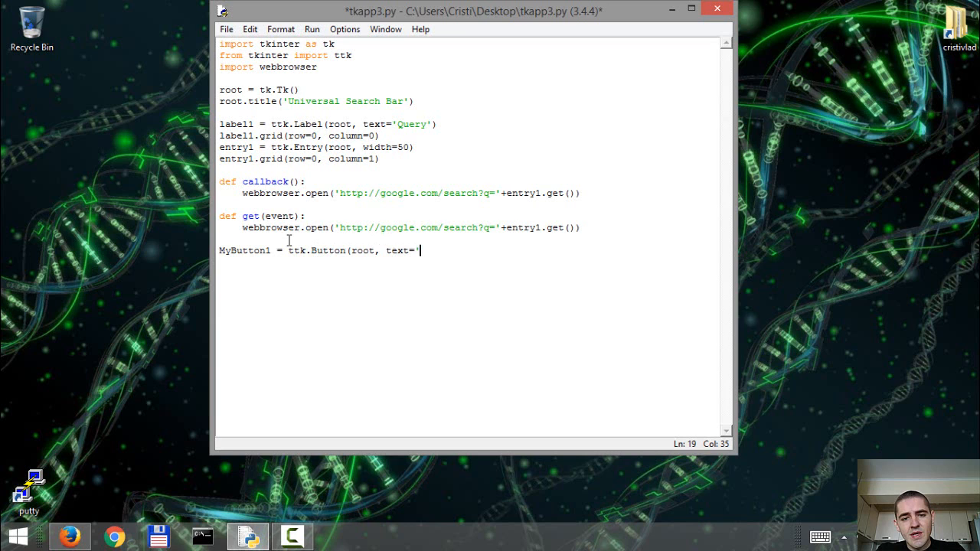
text(Sear)
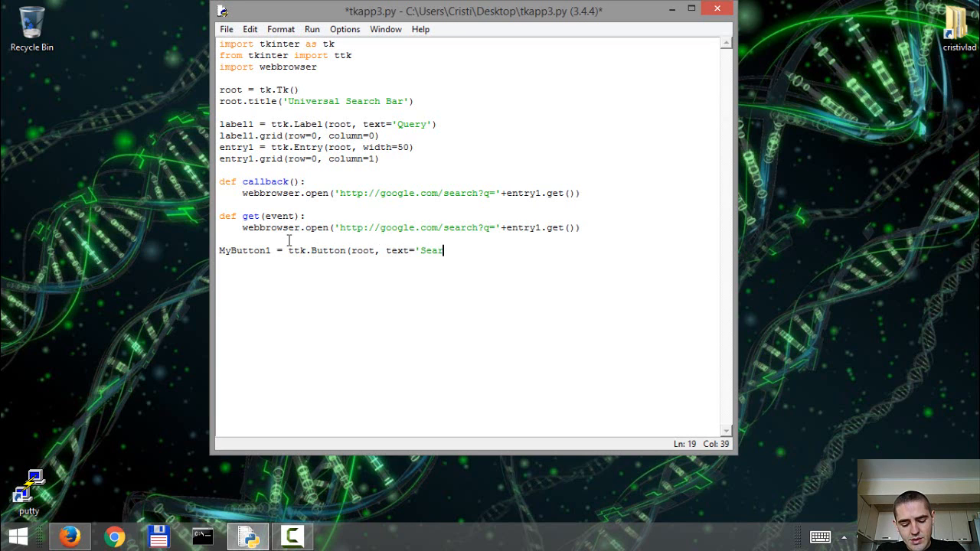
text(ch')
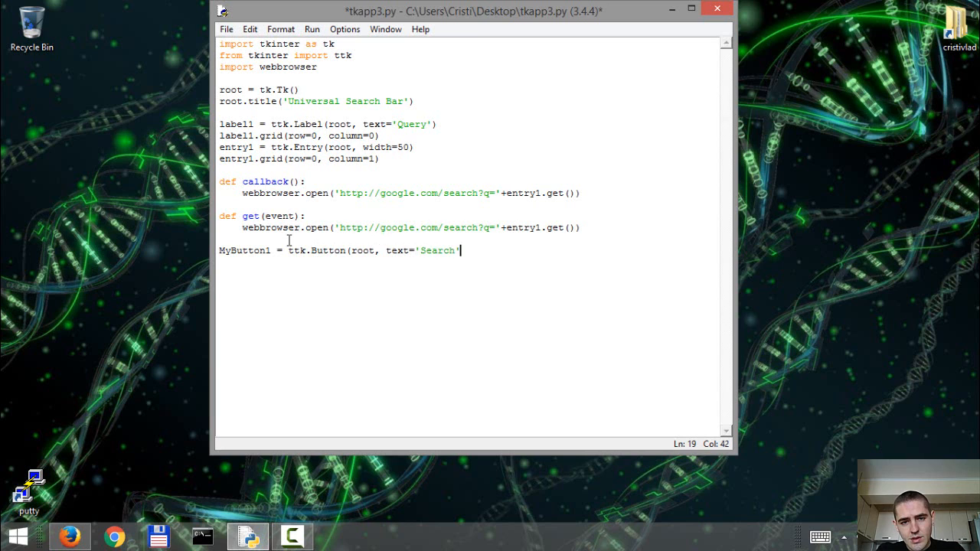
text(,)
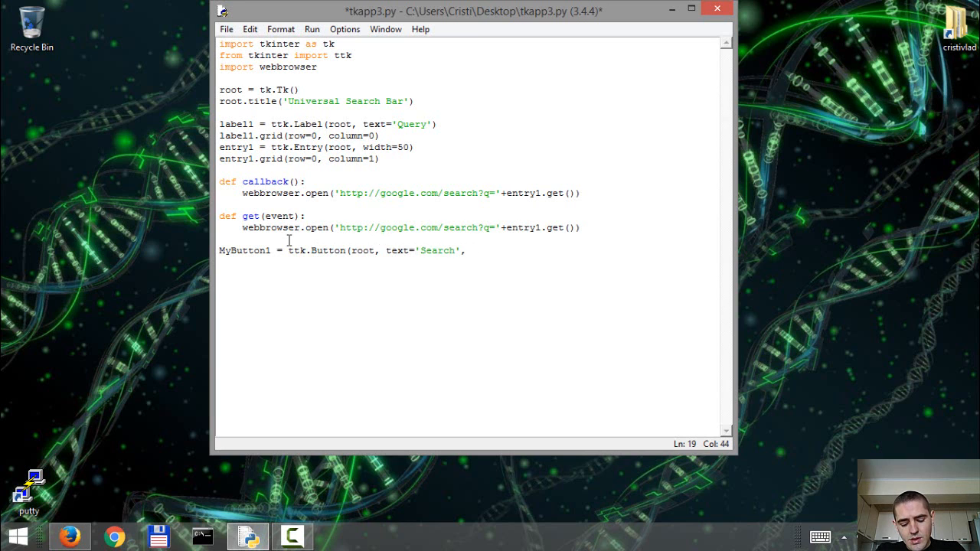
text(, width=10)
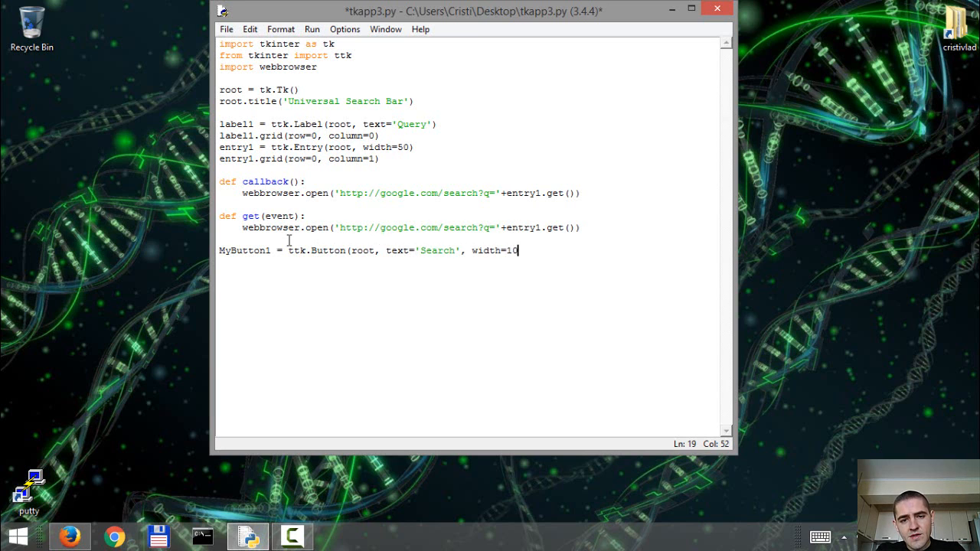
text(, co)
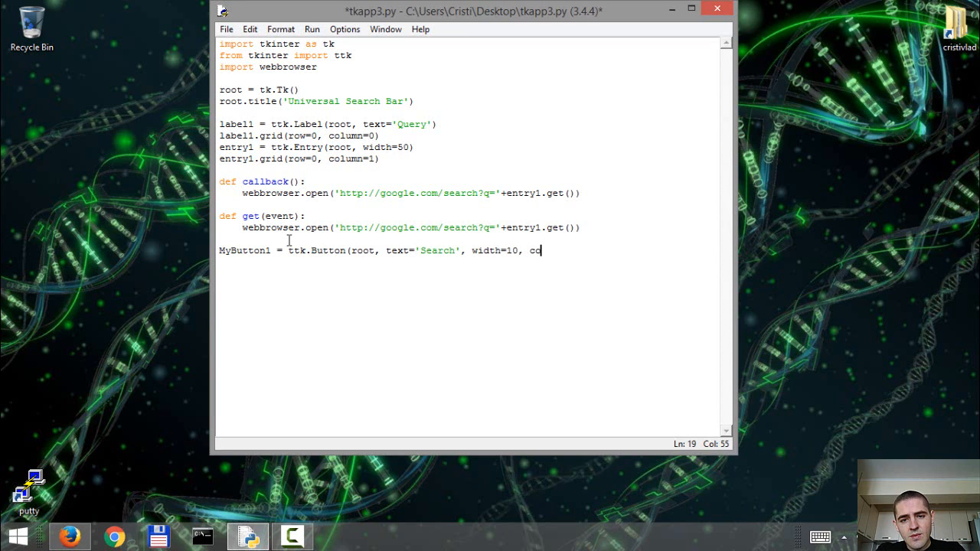
text(mmand=)
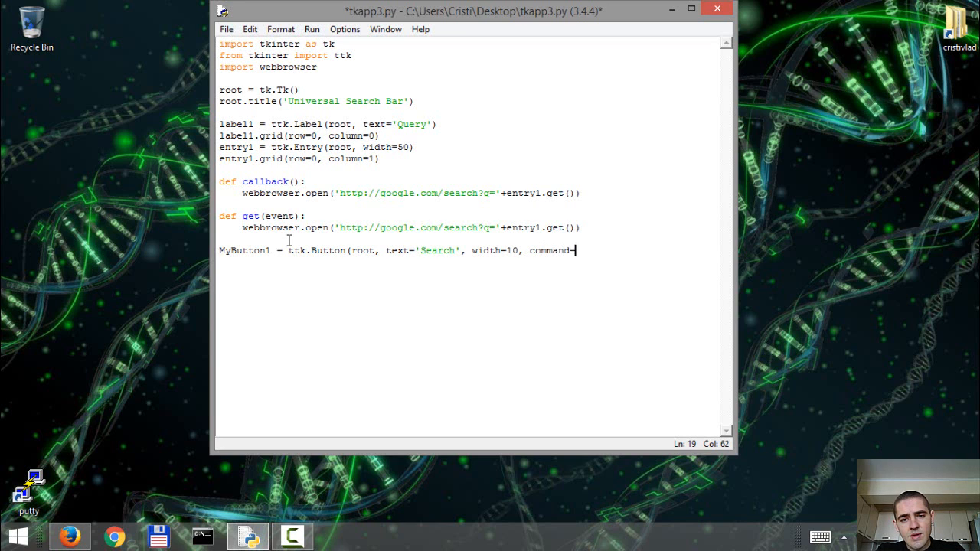
text(callback)
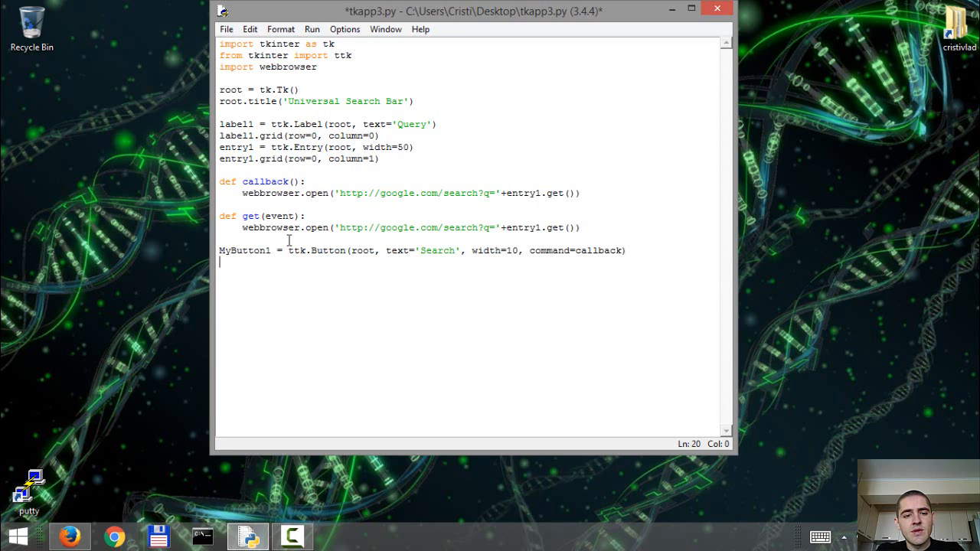
Add MyButton1.grid(row=0, column=2) and run the module to test the layout
text(M)
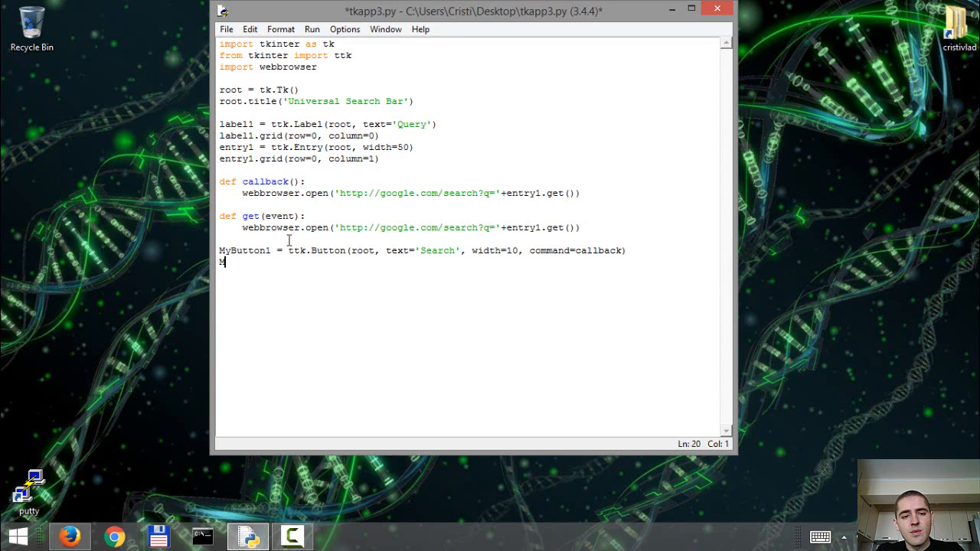
text(ybut)
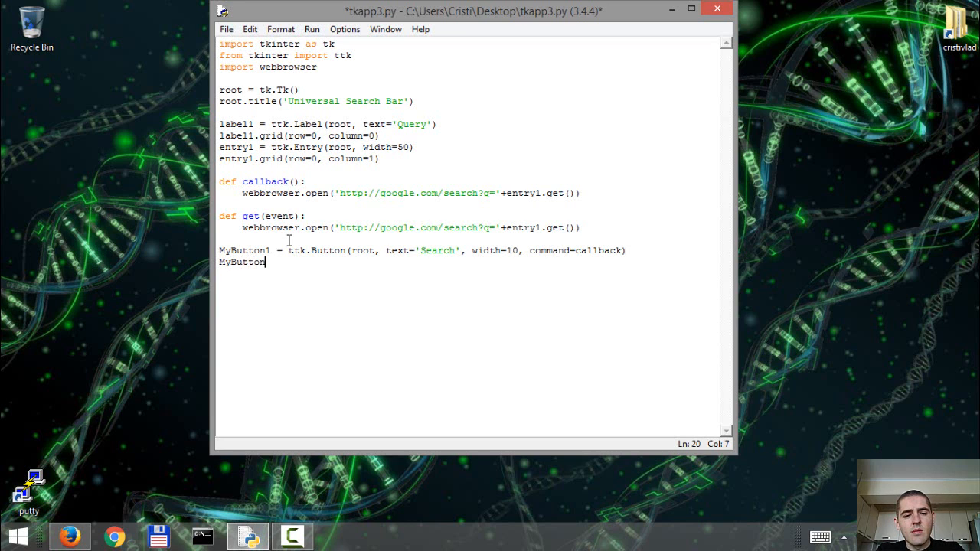
text(.grid()
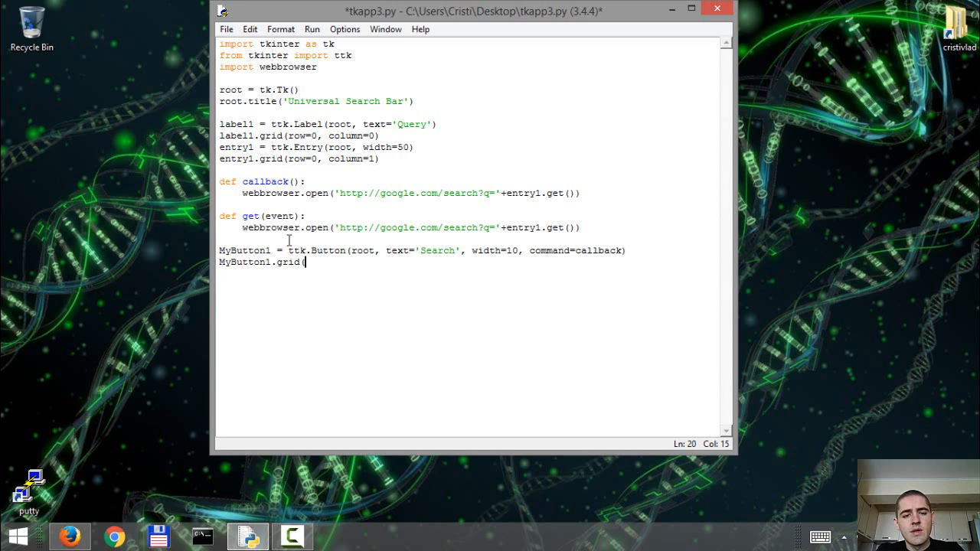
text(colu)
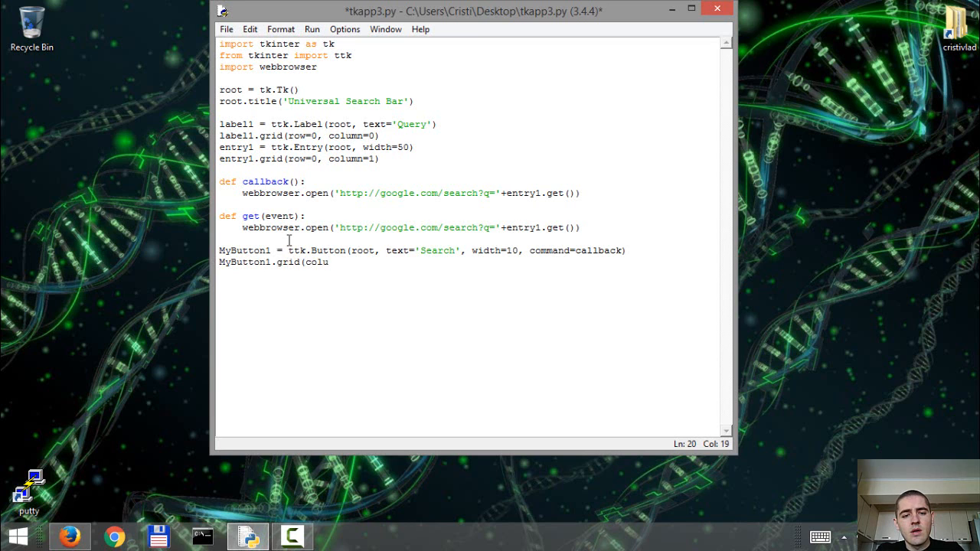
key(BackSpace)
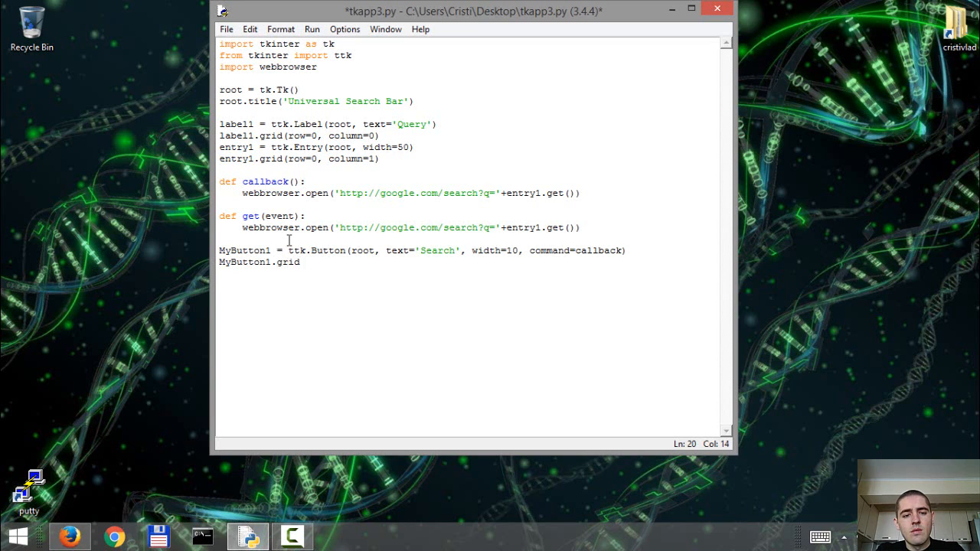
text((row=0)
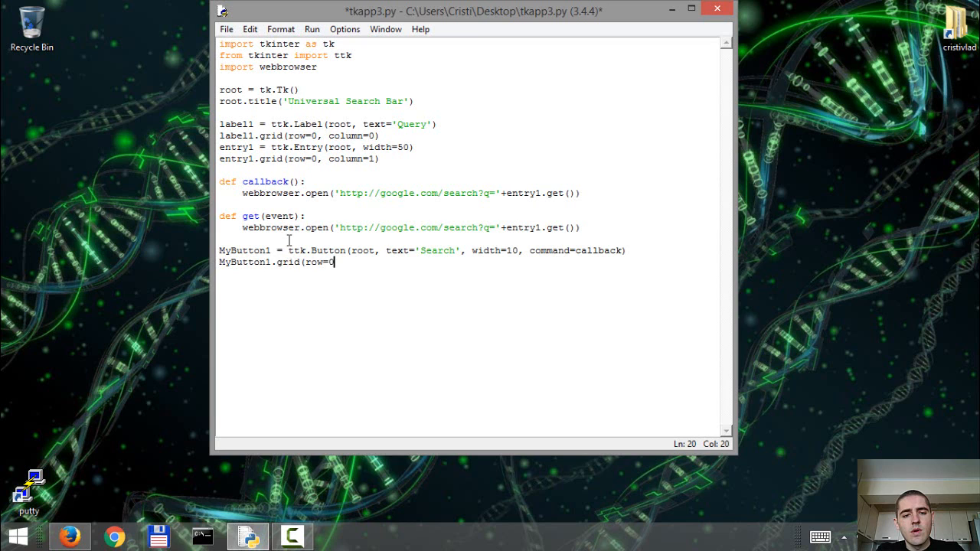
text(, colu)
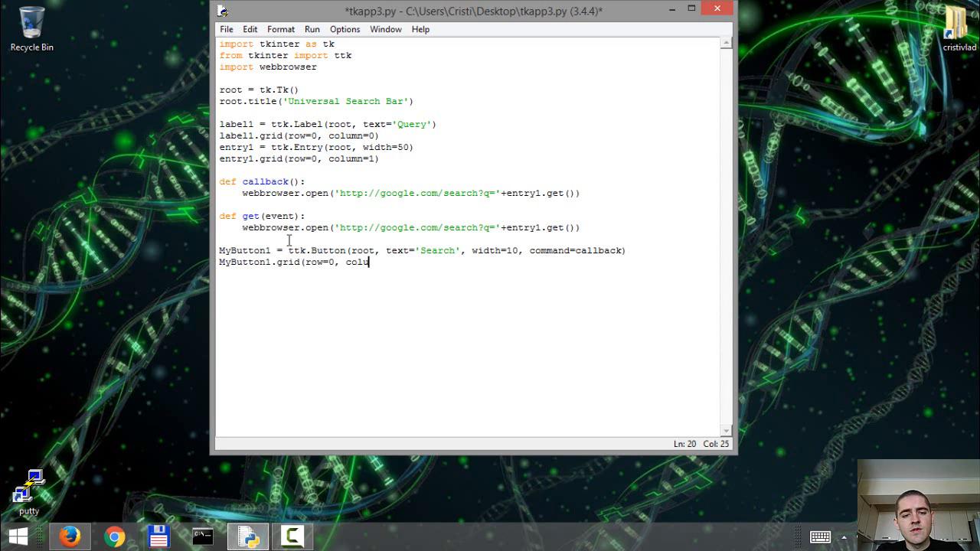
text(mn)
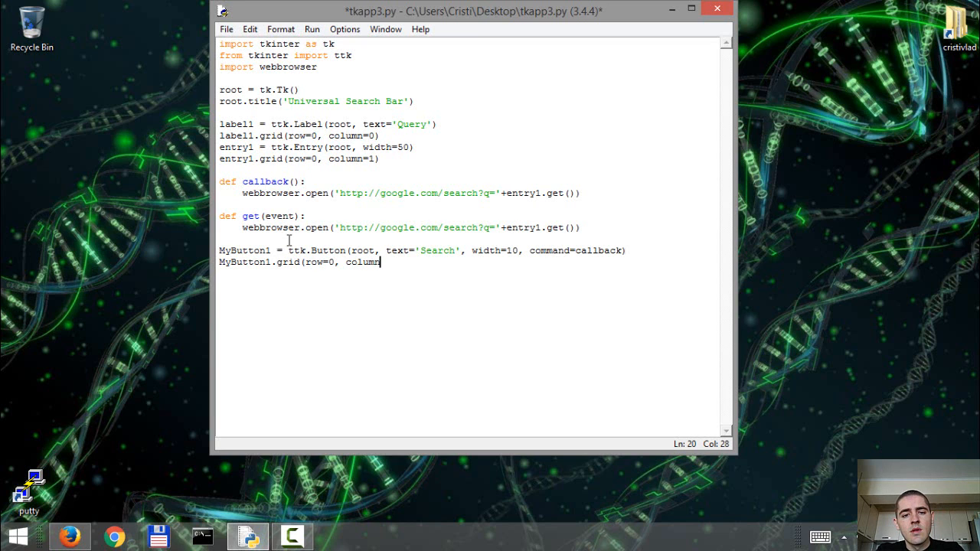
text(=2)
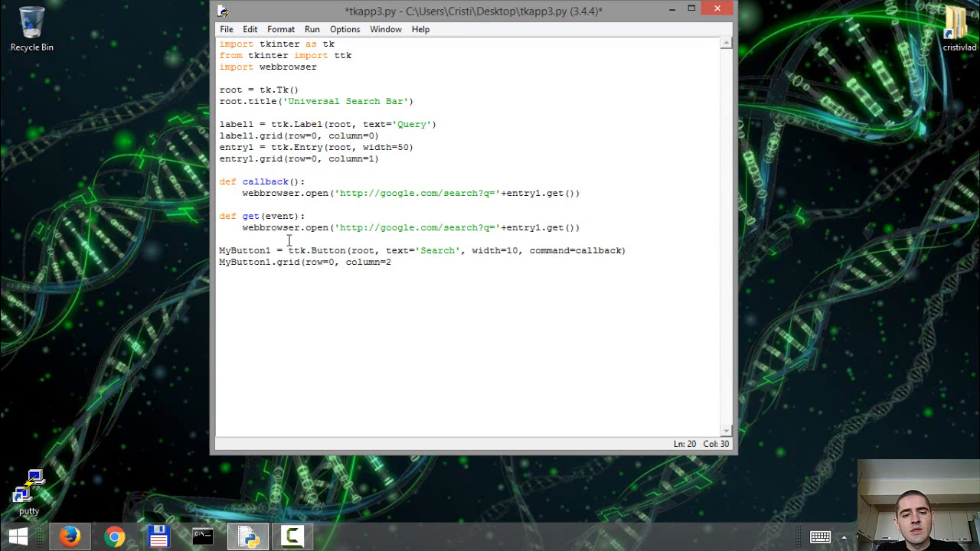
click(391, 262)
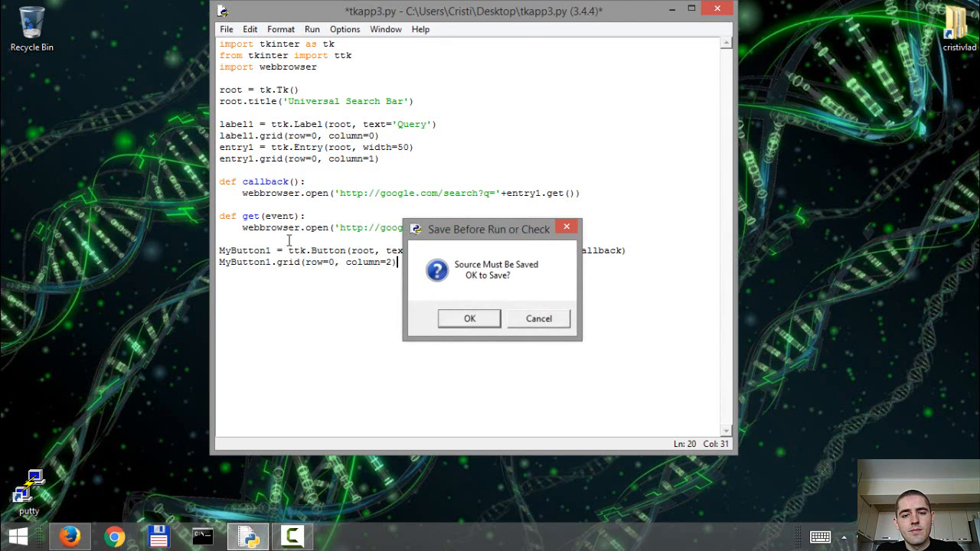
Confirm saving tkapp3.py and run it with F5 to open the search bar
click(468, 318)
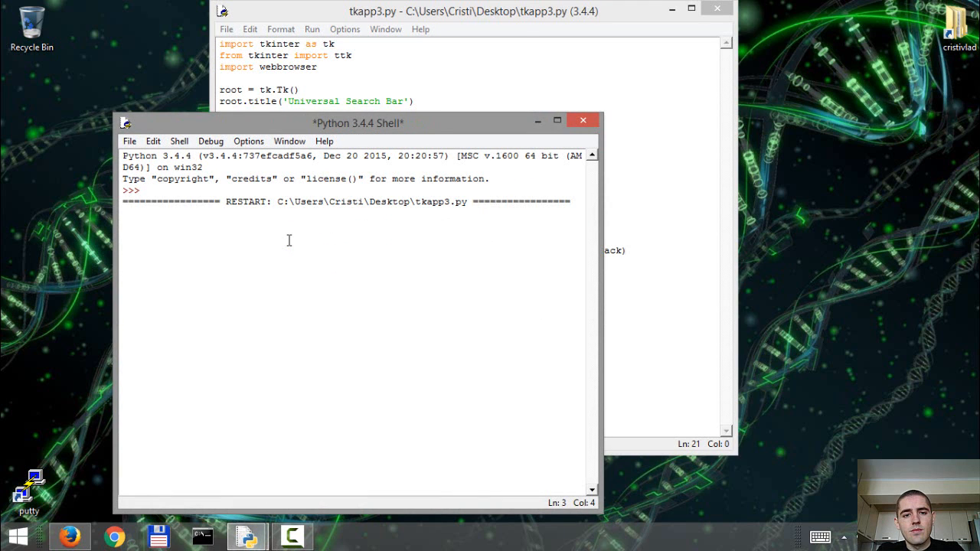
key(F5)
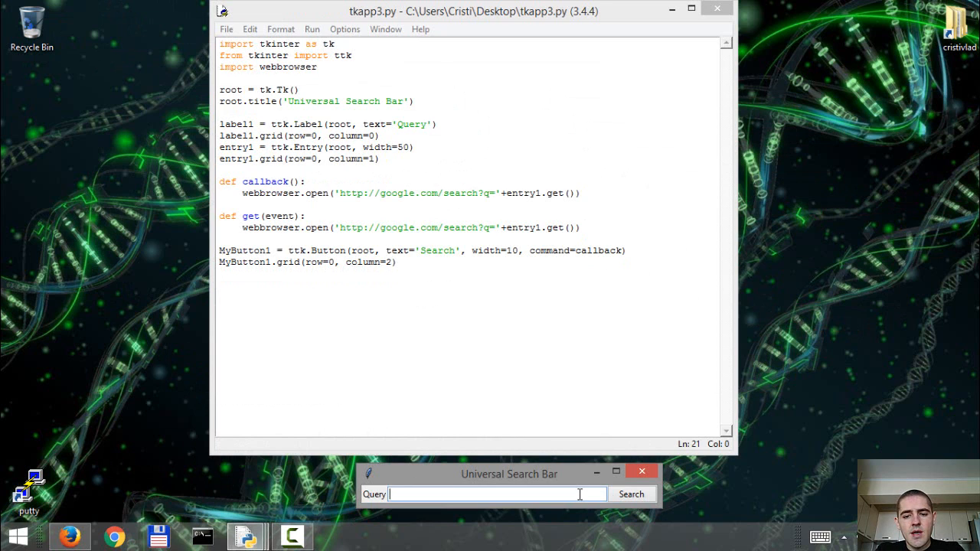
Type 'cognitive disonance' into the Query field and click Search
text(cognitive disonance)
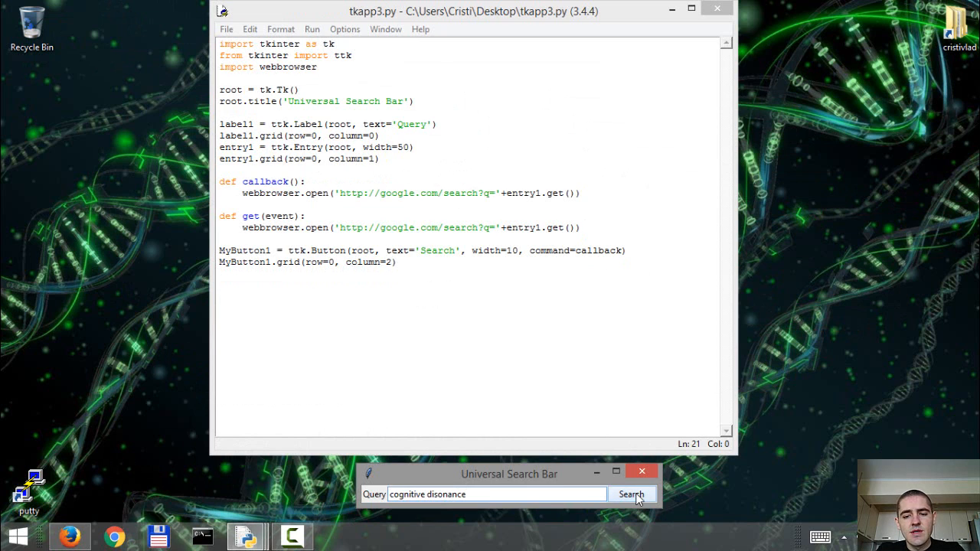
click(631, 494)
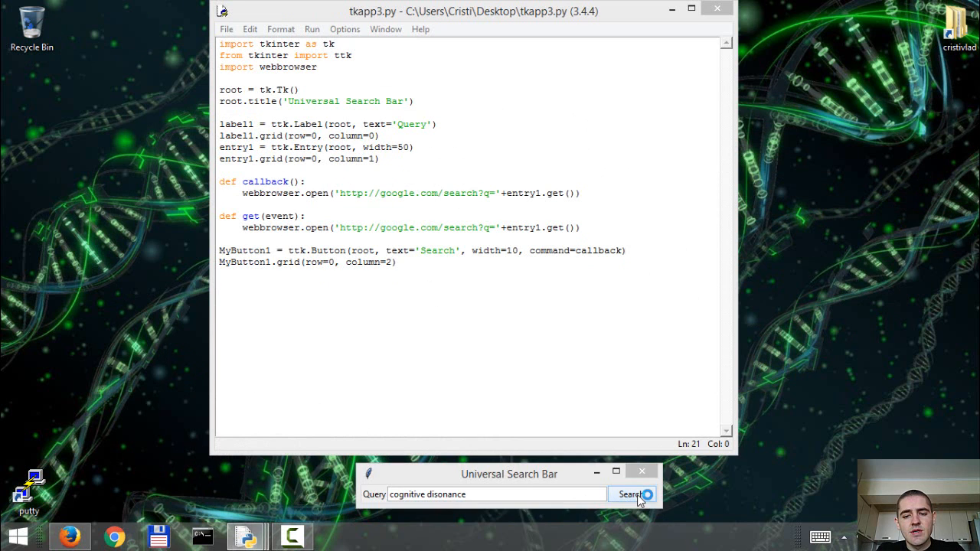
click(628, 494)
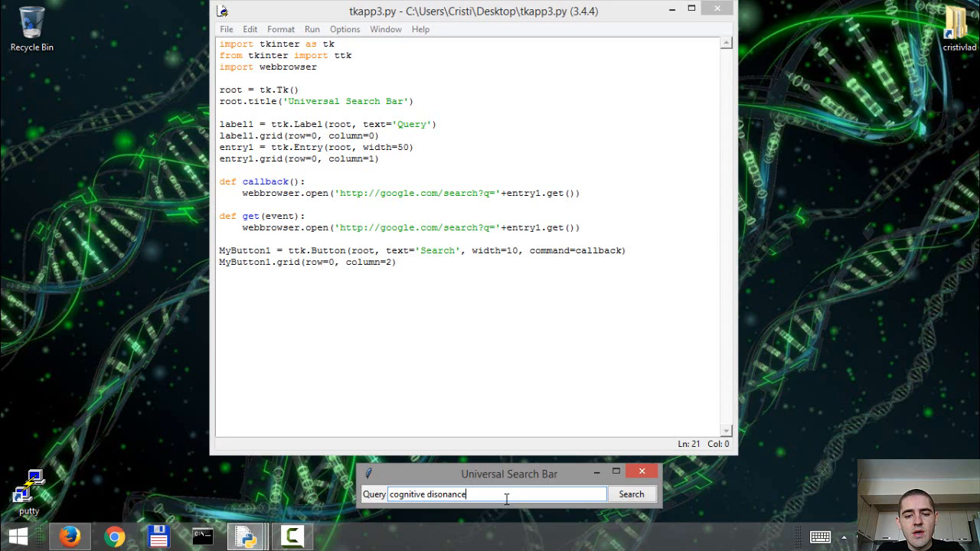
mouse_move(475, 493)
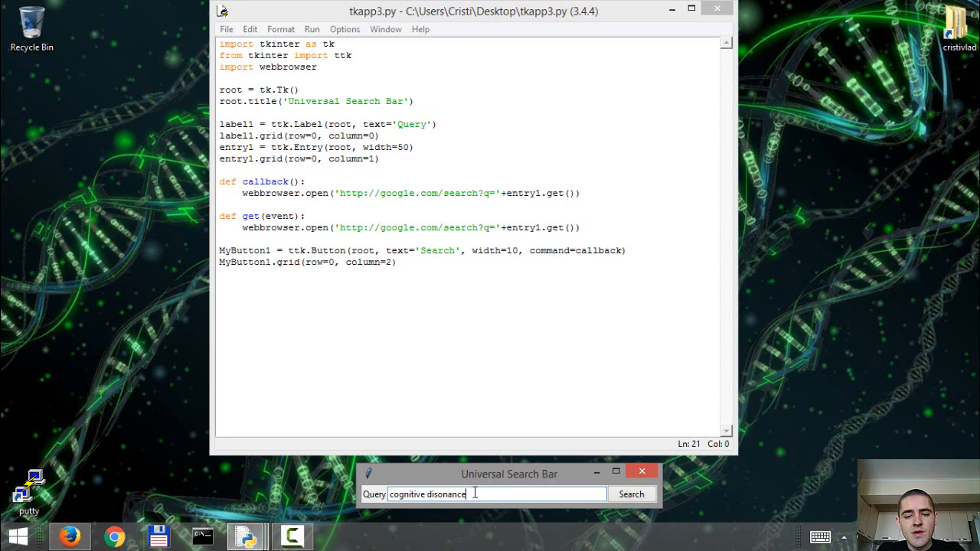
mouse_move(563, 527)
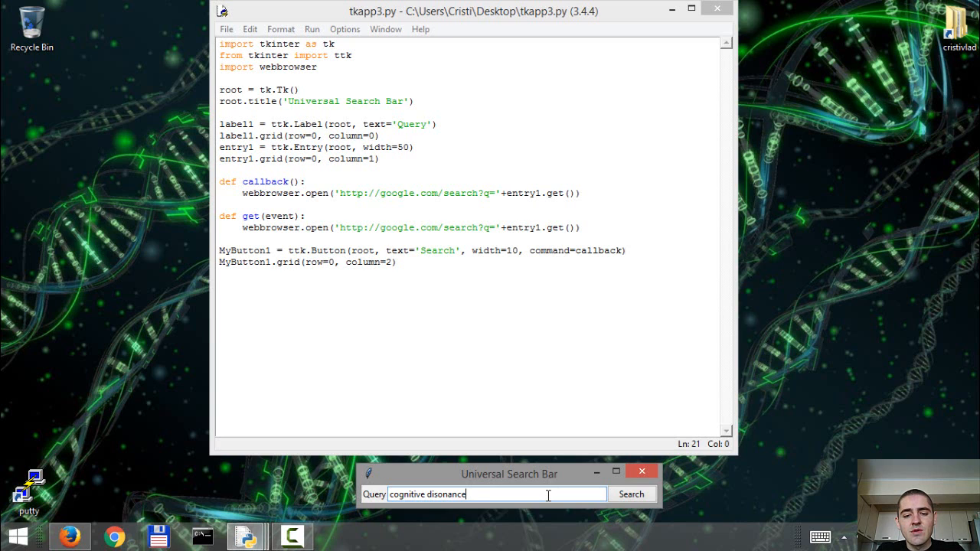
mouse_move(374, 376)
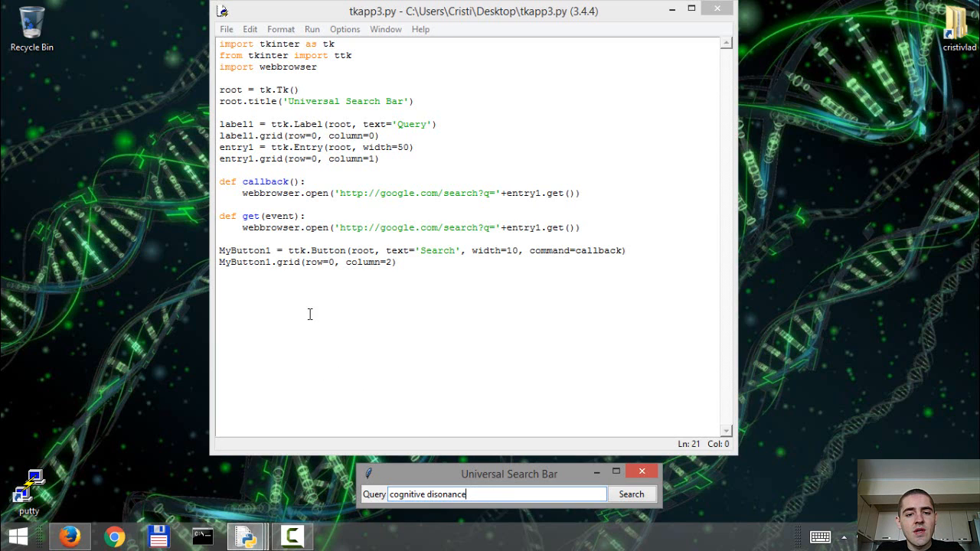
mouse_move(282, 223)
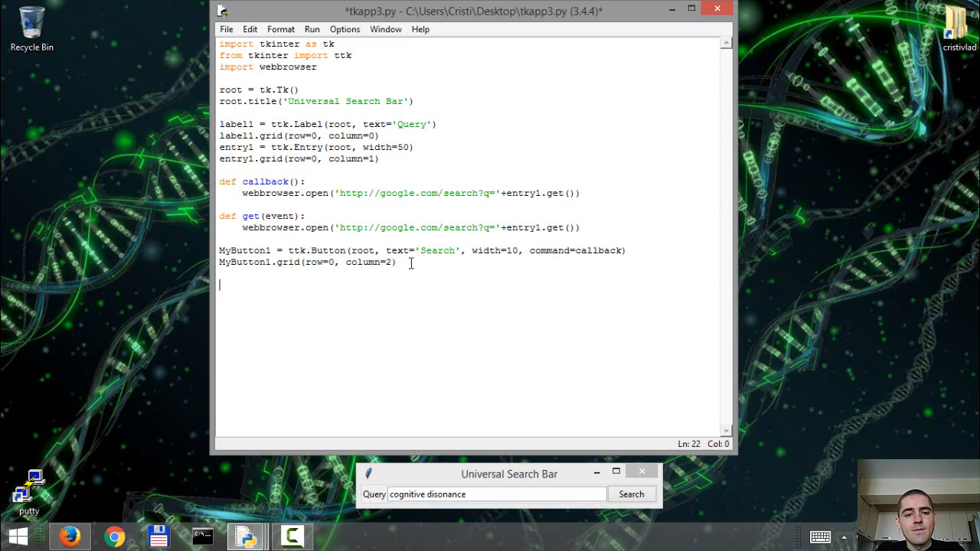
Type entry1.bind('<Return>', get) and close the running Universal Search Bar window
text(entry)
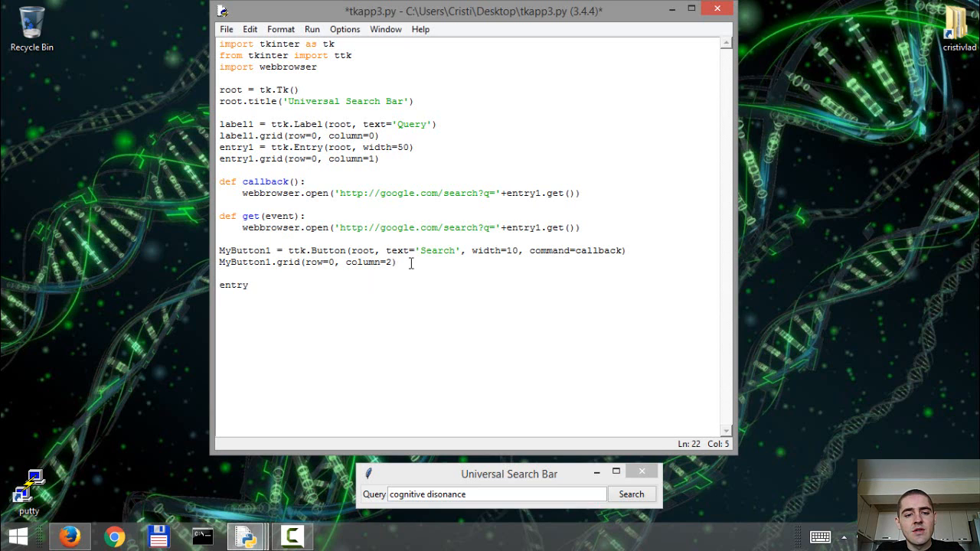
text(1.)
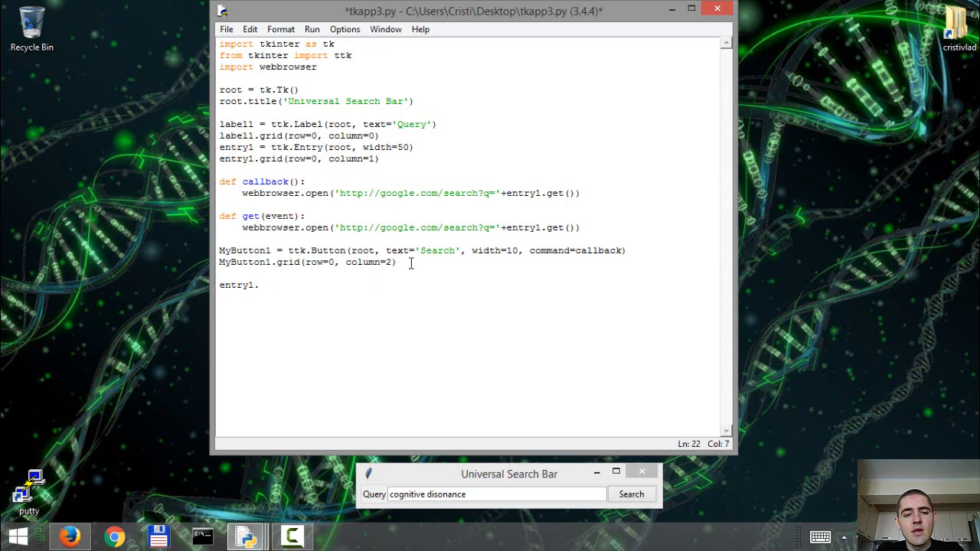
text(bind()
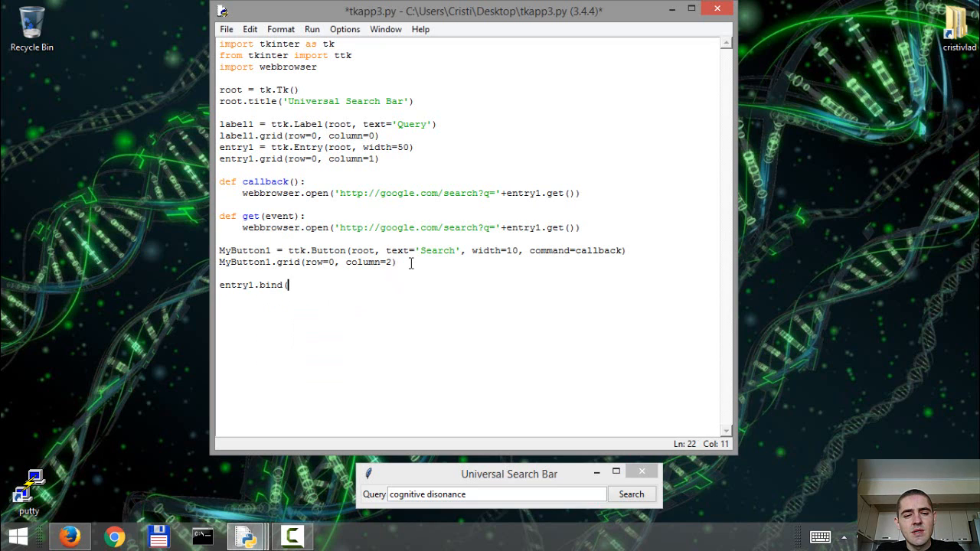
text('<)
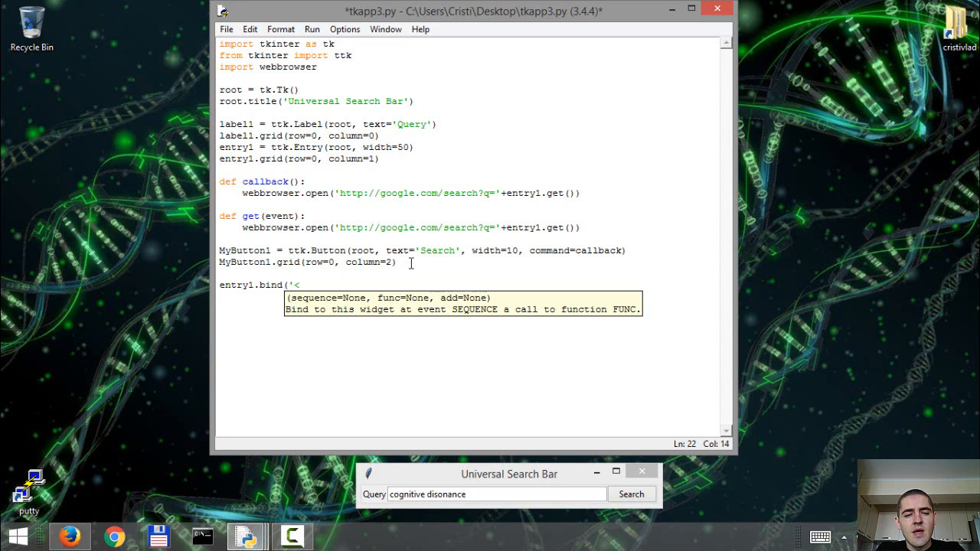
text(Return>)
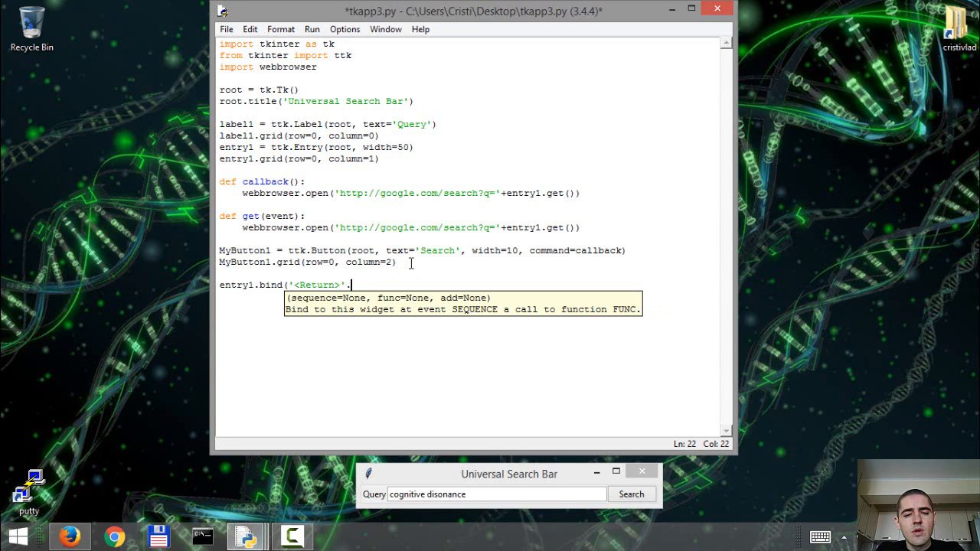
text(, get))
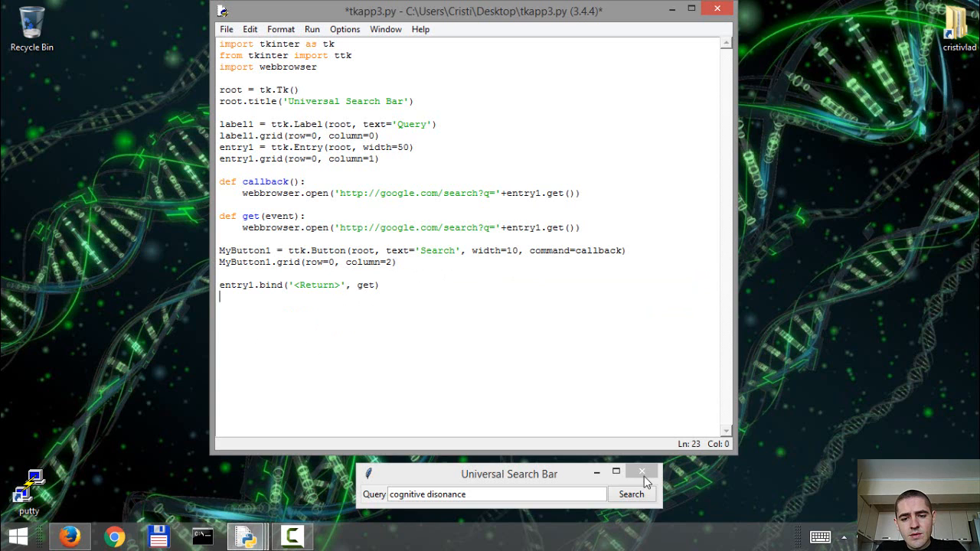
click(641, 471)
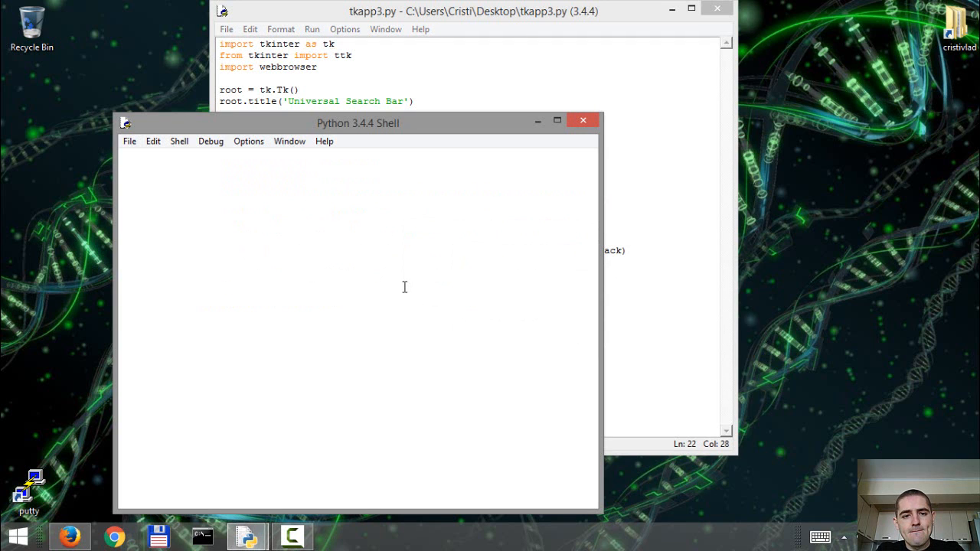
key(F5)
text(mental de)
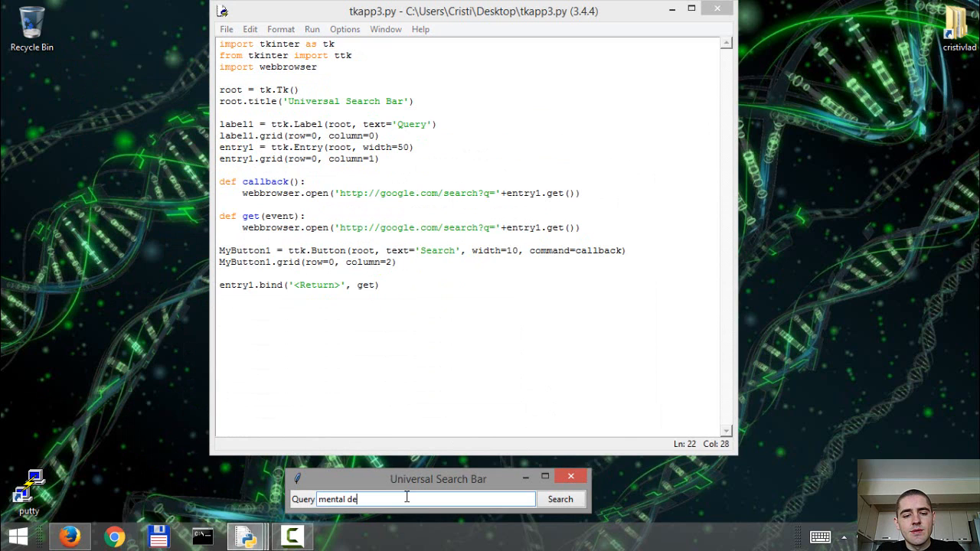
text(lusions)
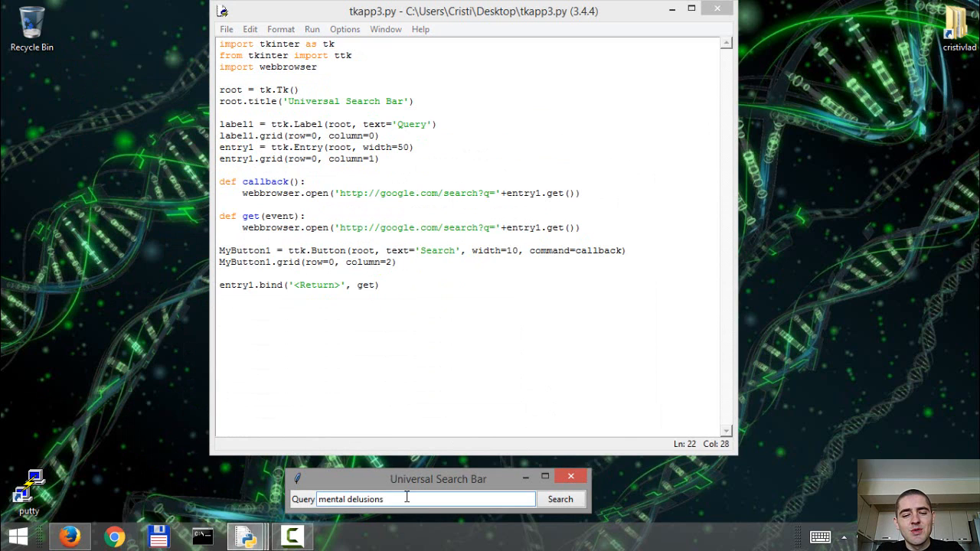
click(560, 499)
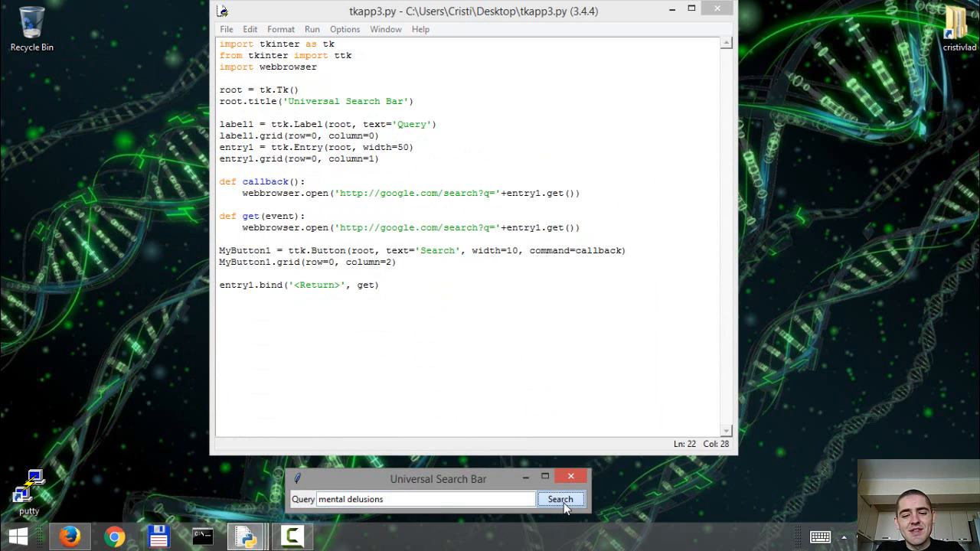
click(560, 500)
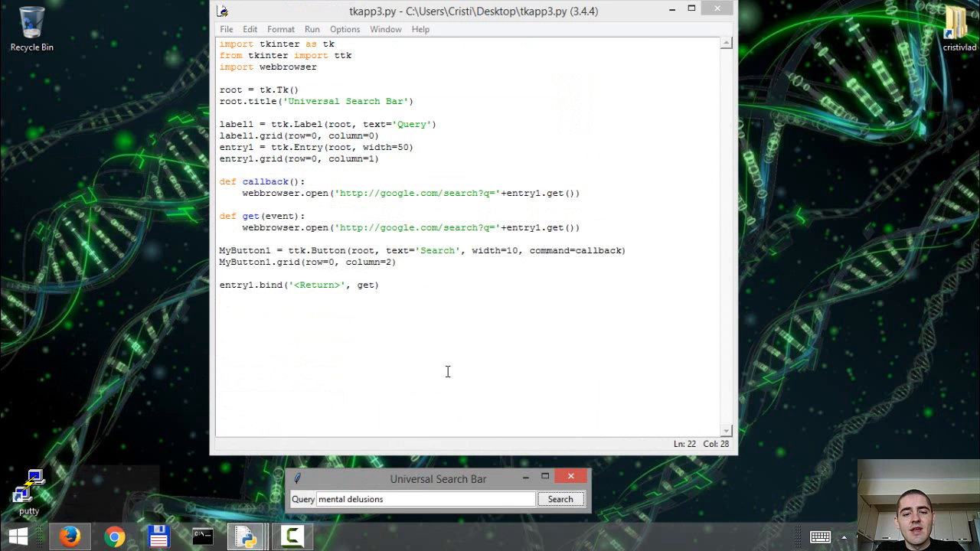
click(425, 498)
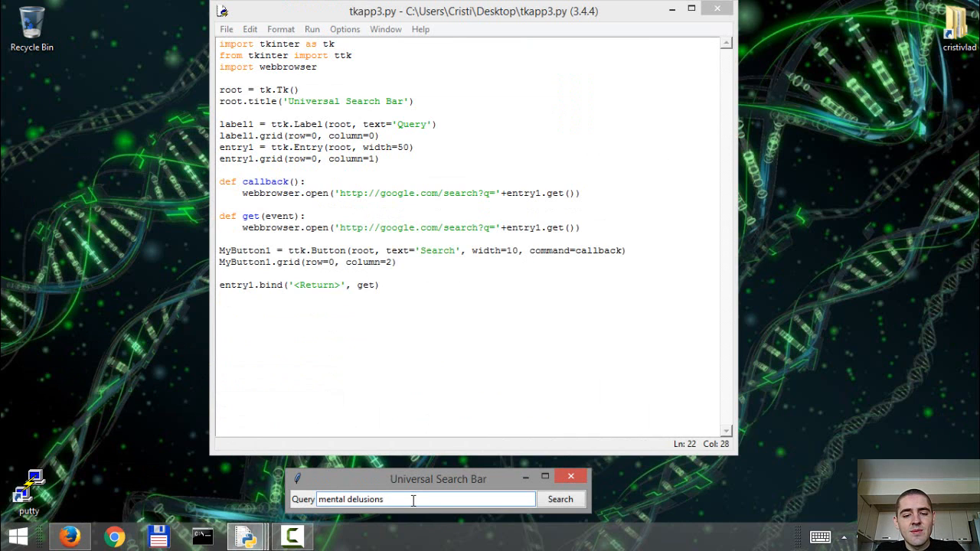
click(560, 499)
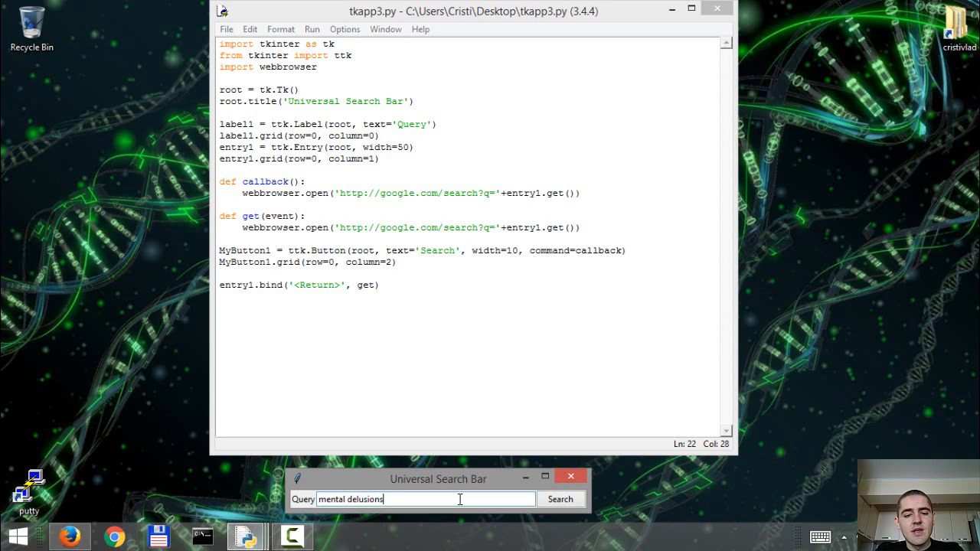
mouse_move(25, 417)
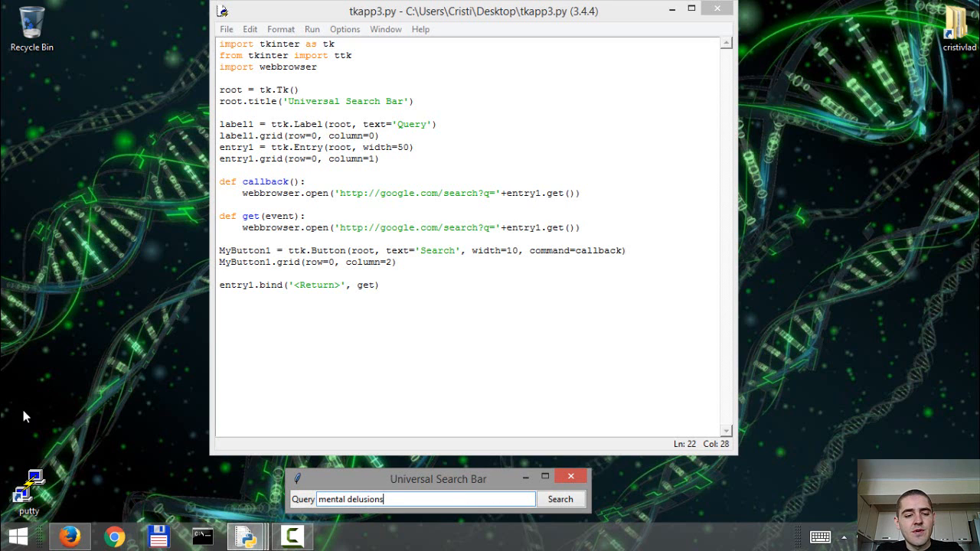
click(560, 499)
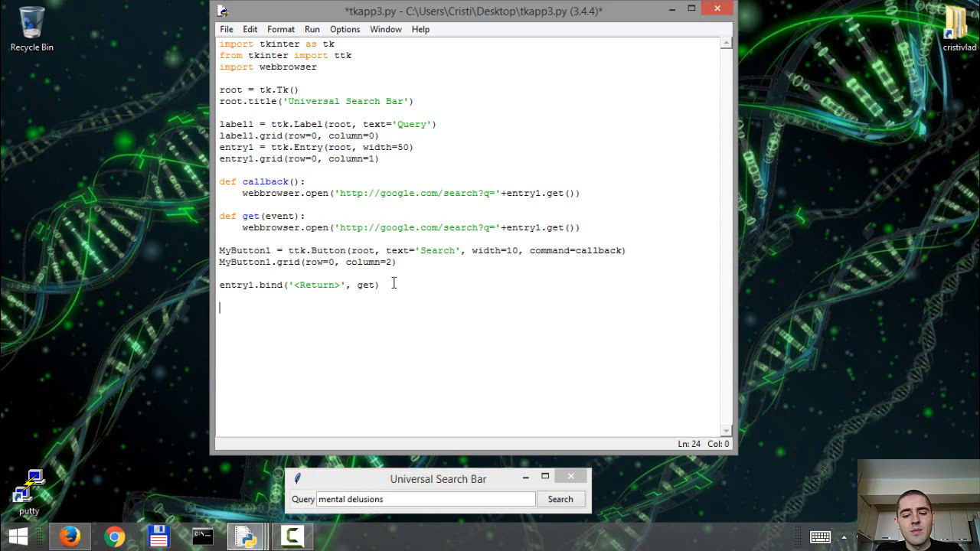
Type root.wm_attributes('-topmost', 1) to keep the window on top
text(root.)
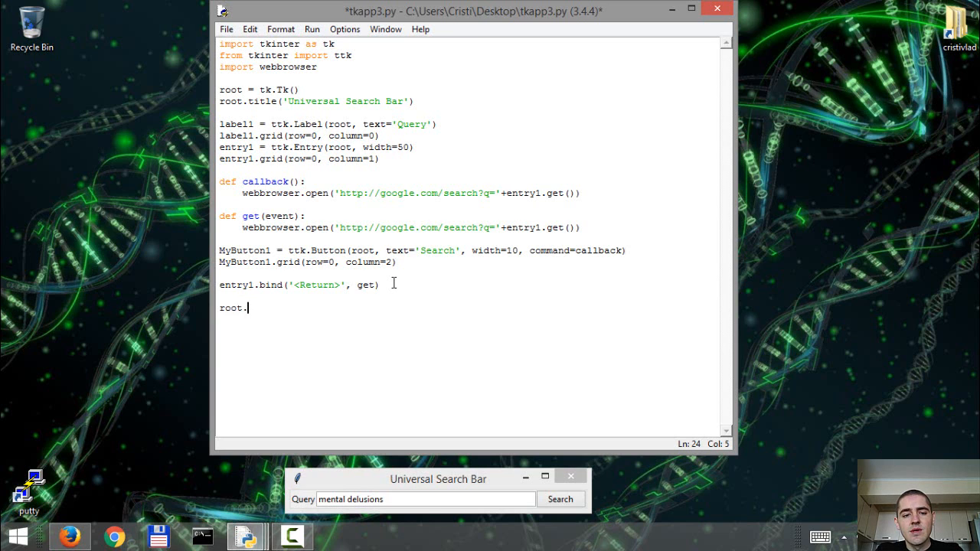
text(wm_at)
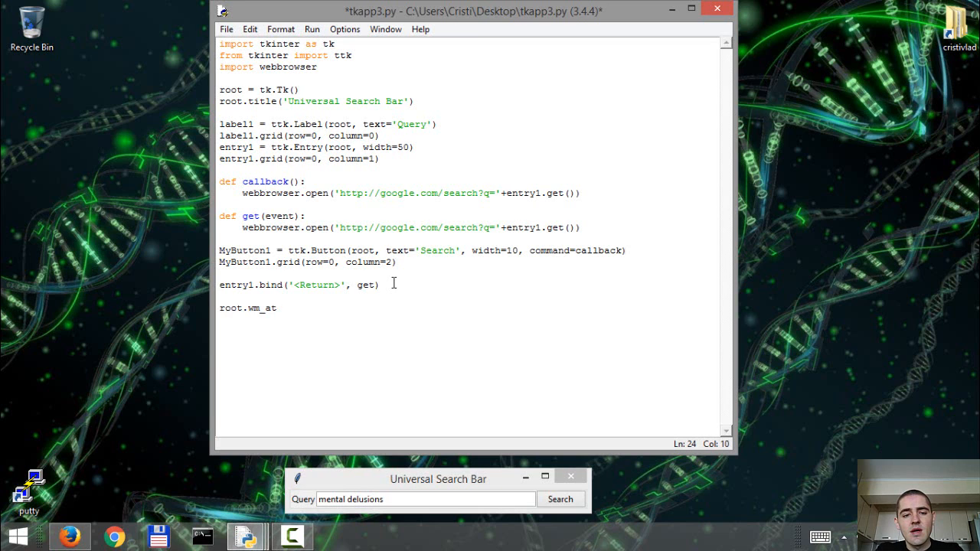
text(tri)
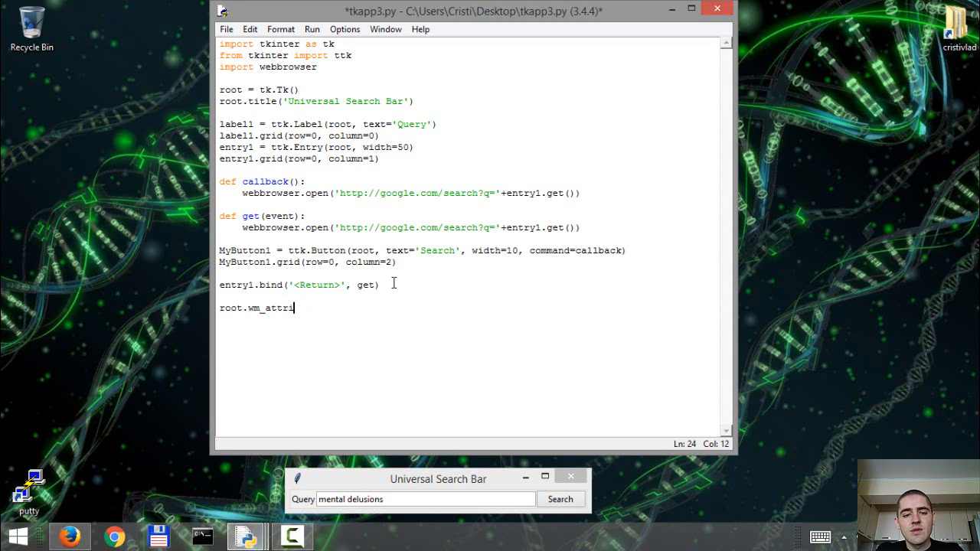
text(butes)
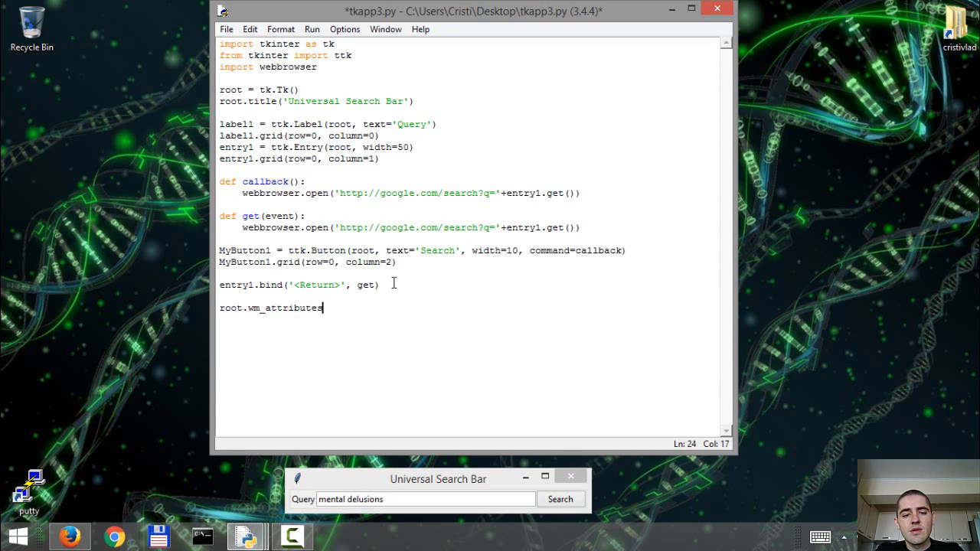
text((')
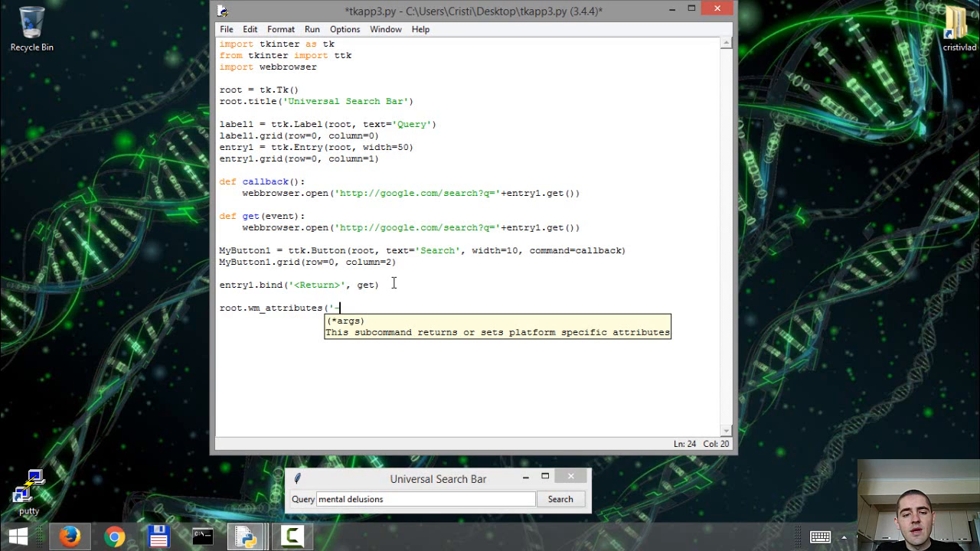
text(-topmost', 1)
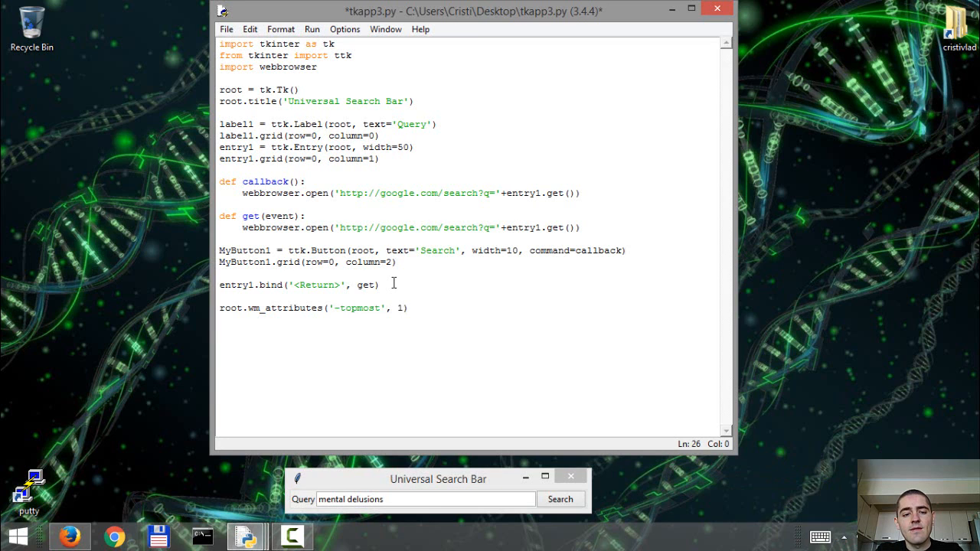
Add root.mainloop() on a new line at the script's end
text(root.)
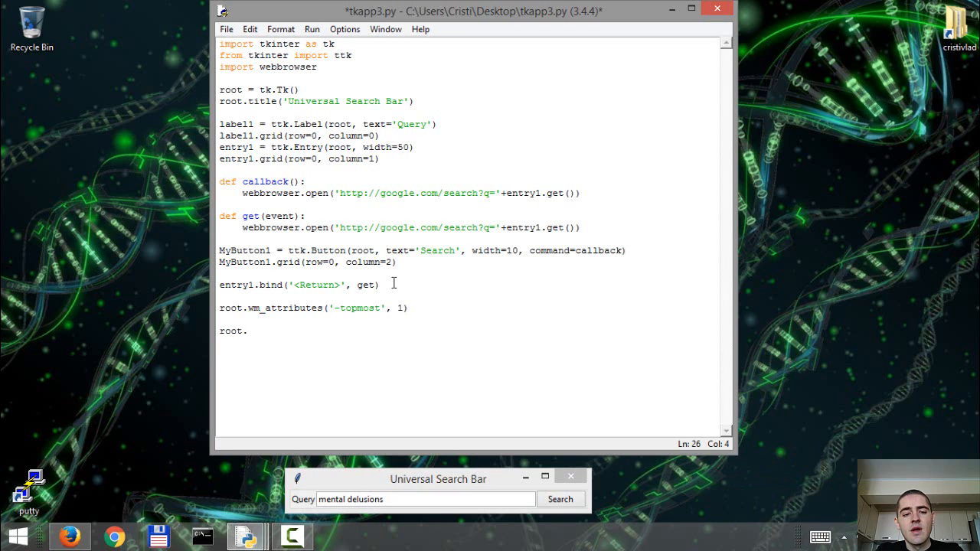
text(mainl)
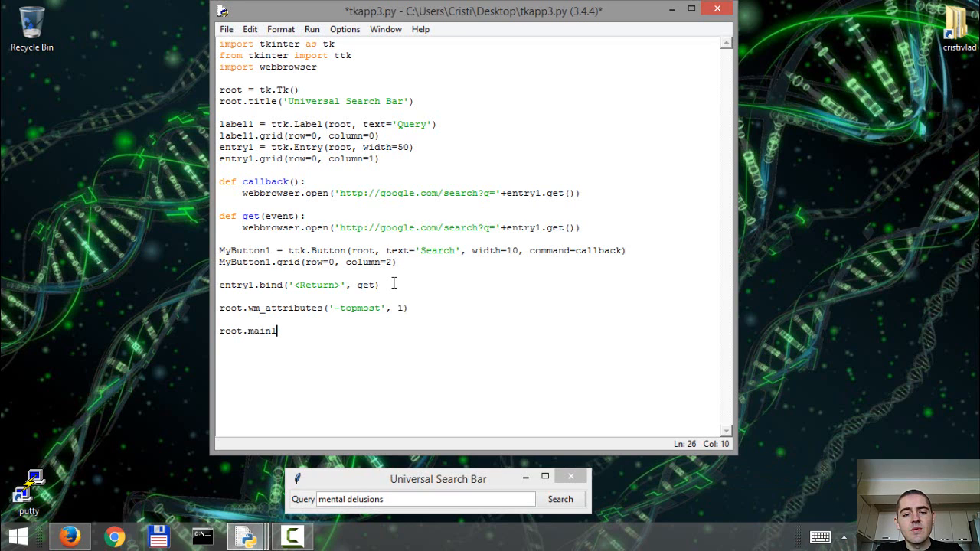
text(oop)
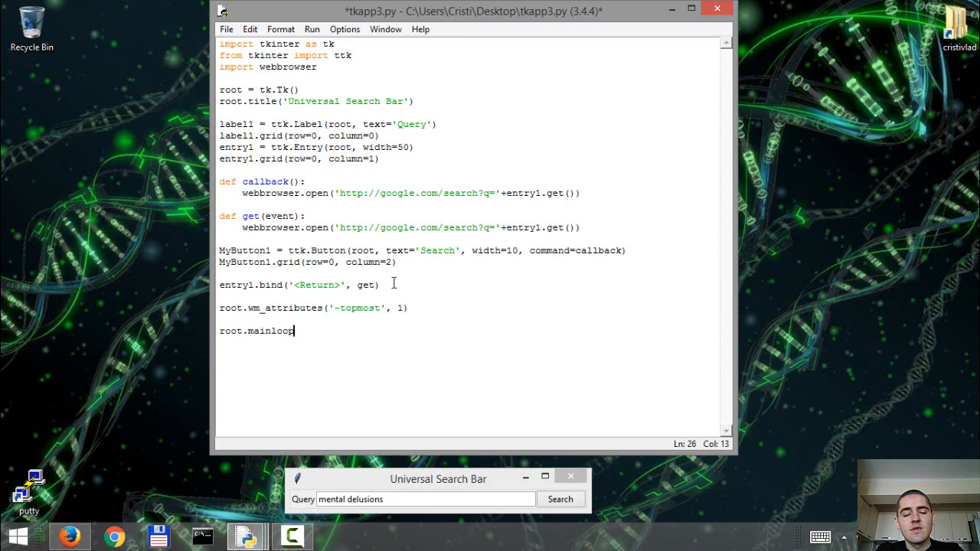
text(())
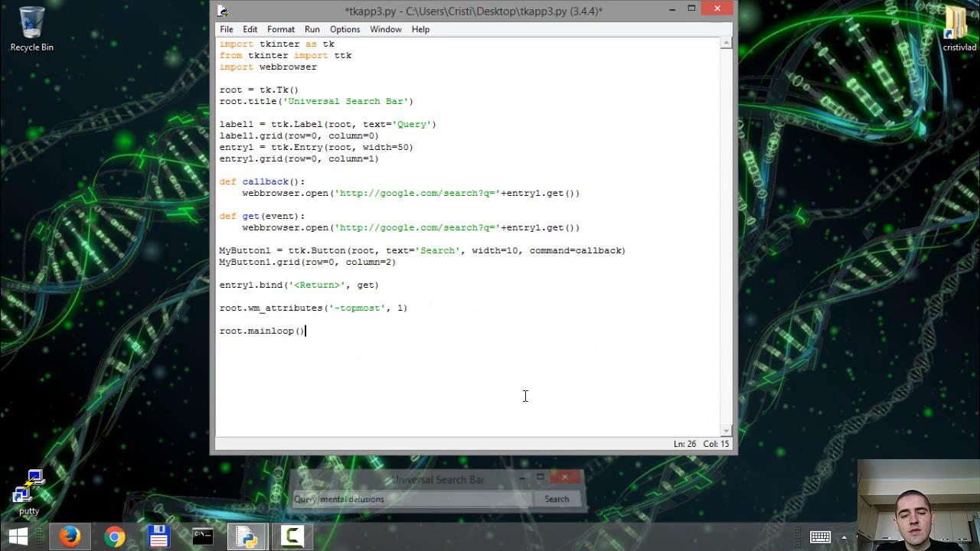
Run Module, confirm saving, and type 'mental delusions' into the relaunched Query field
click(311, 29)
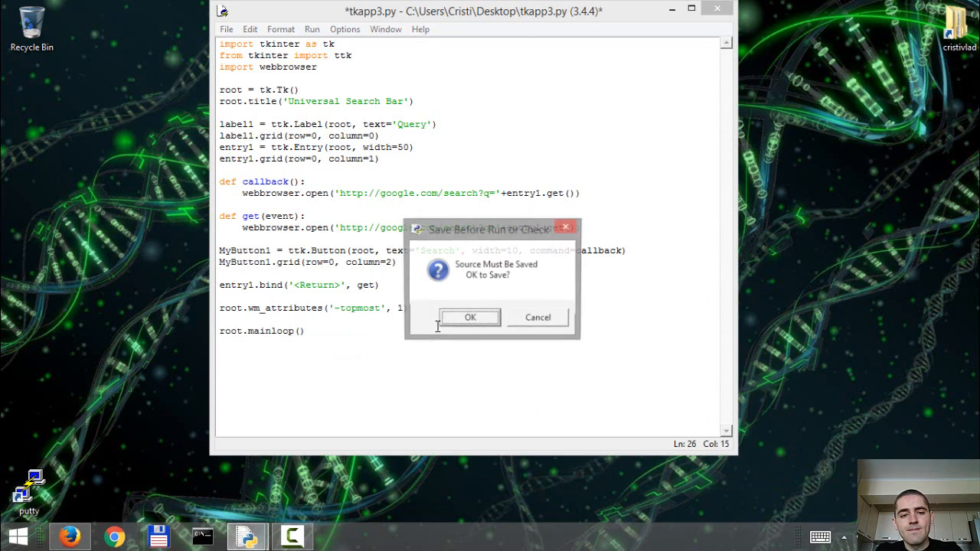
click(469, 317)
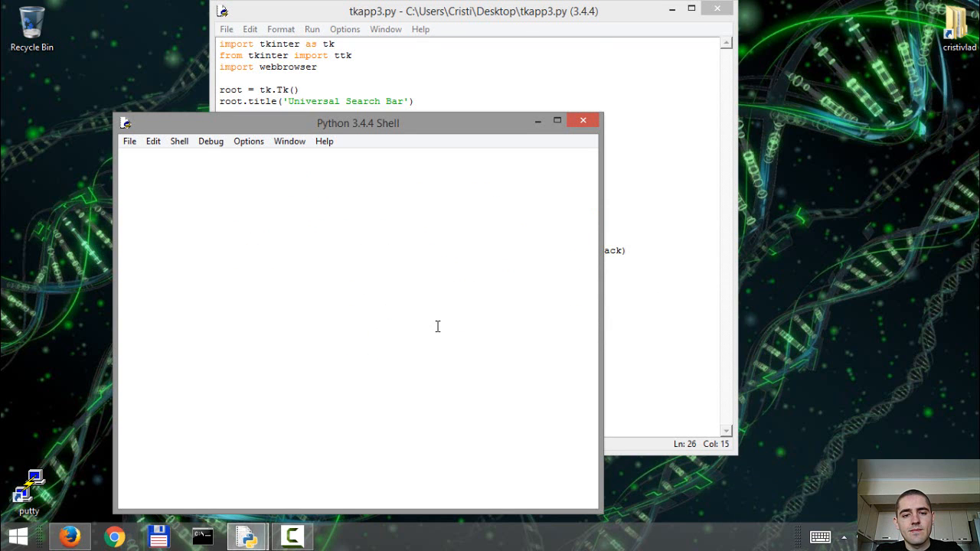
key(F5)
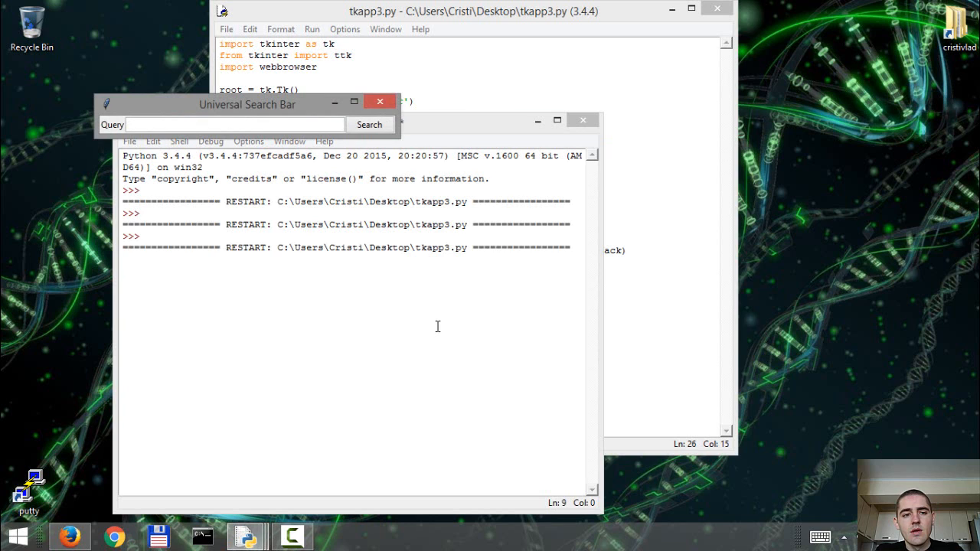
text(mental)
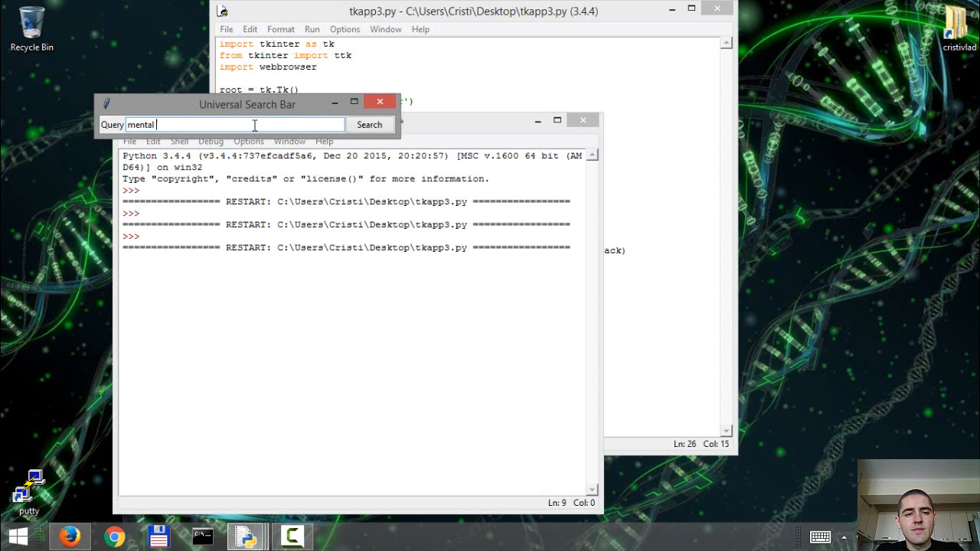
text(delusions)
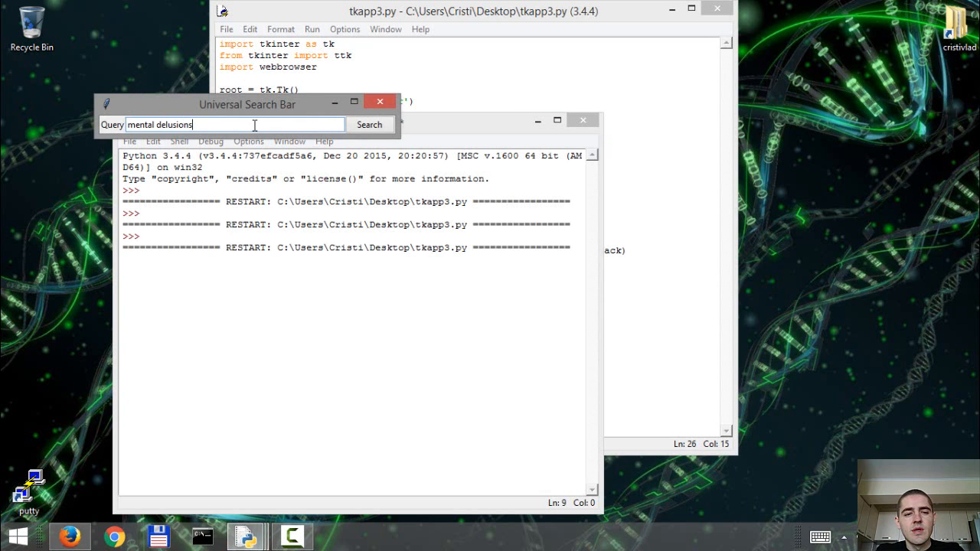
click(369, 124)
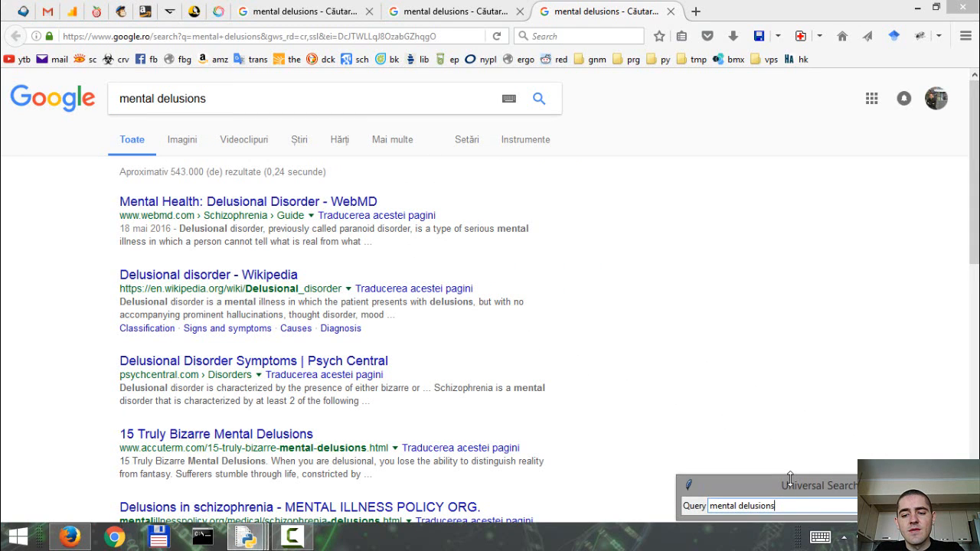
mouse_move(747, 498)
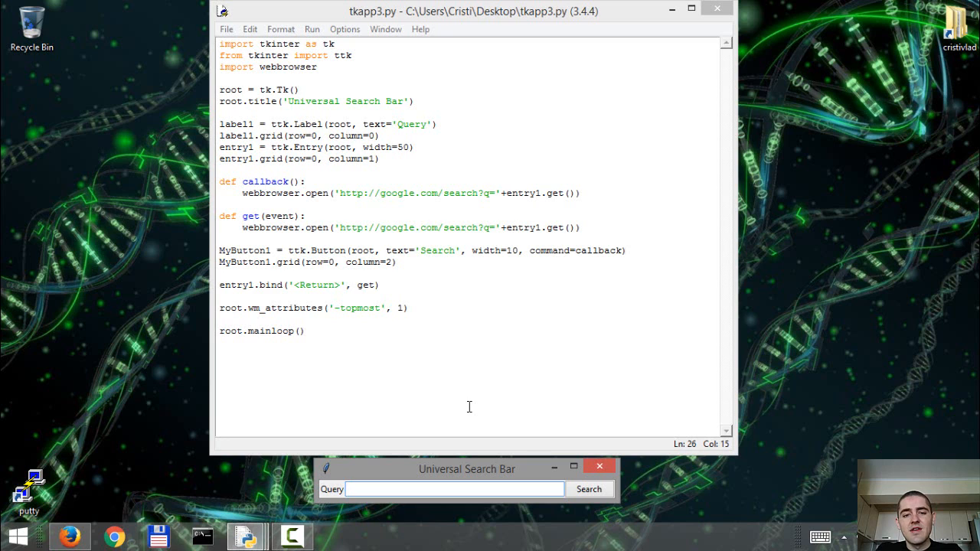
Focus the empty Query field of the Universal Search Bar
click(455, 489)
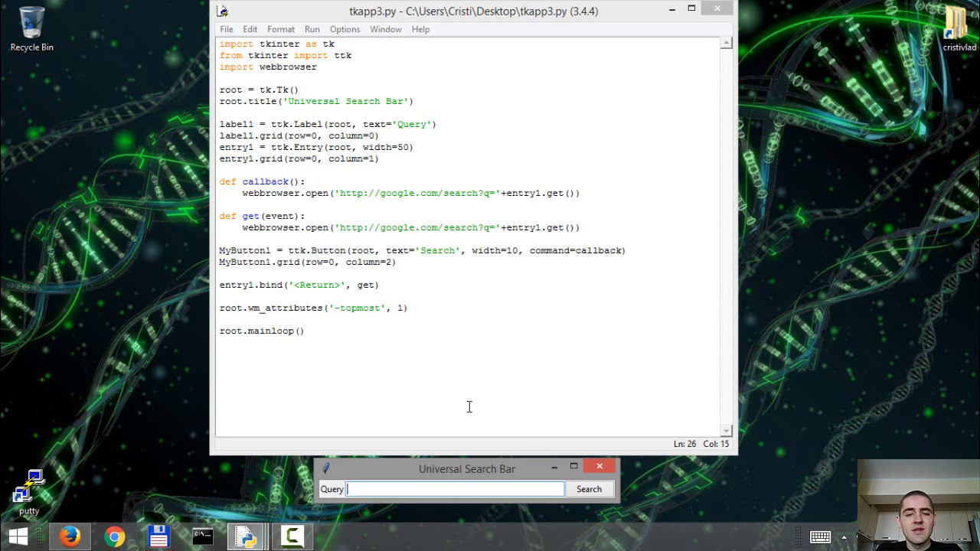